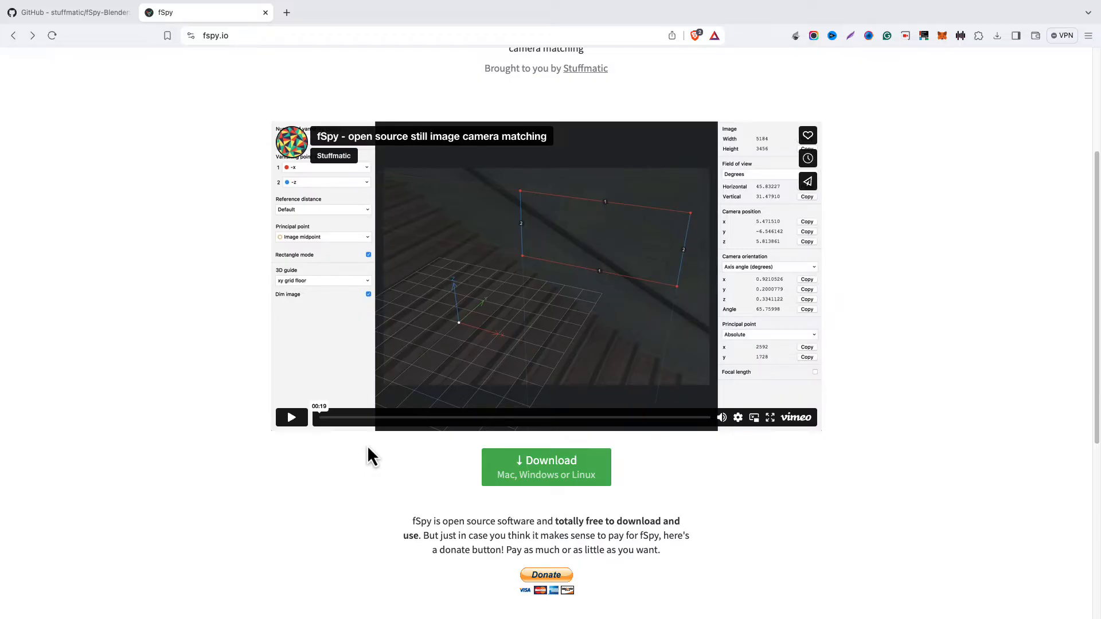
Scroll the fspy.io page and follow the Download link to the latest release.
scroll(down, 3)
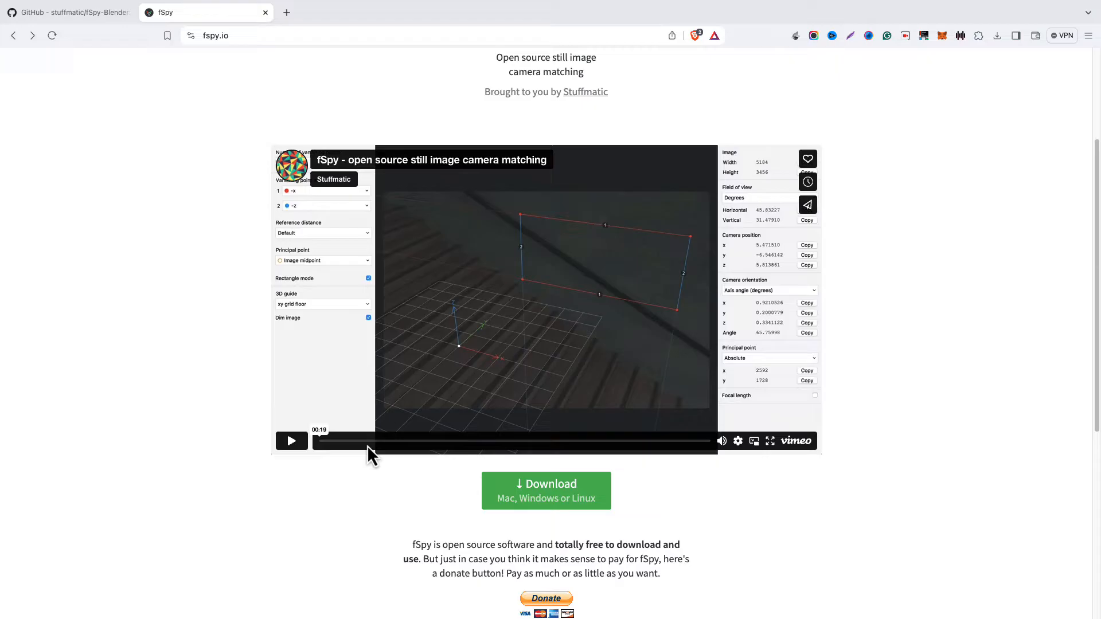
scroll(up, 3)
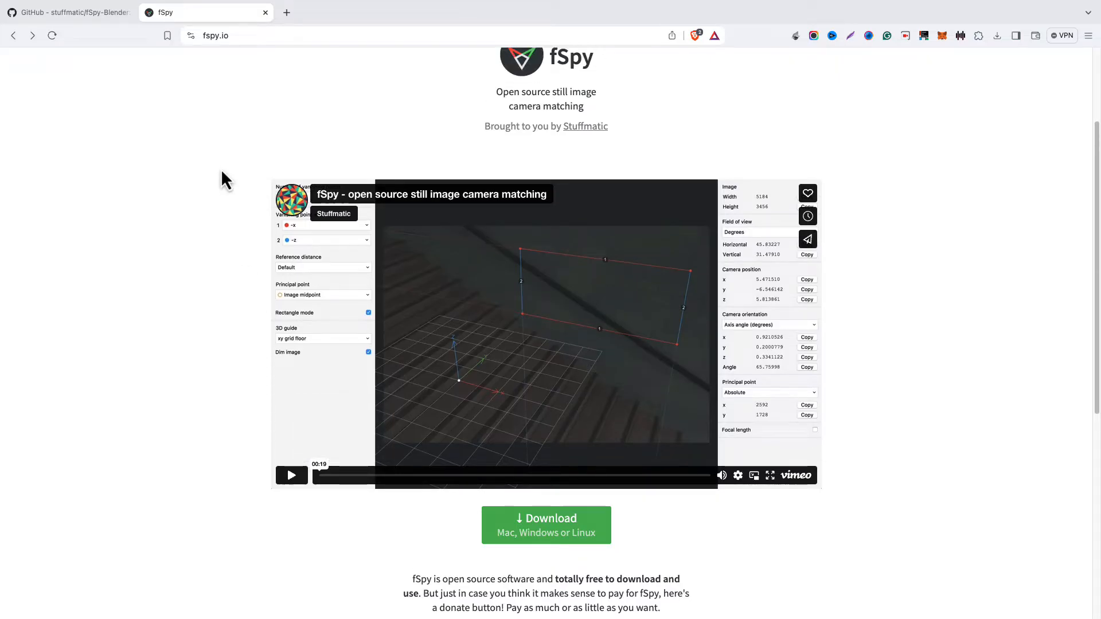
scroll(down, 3)
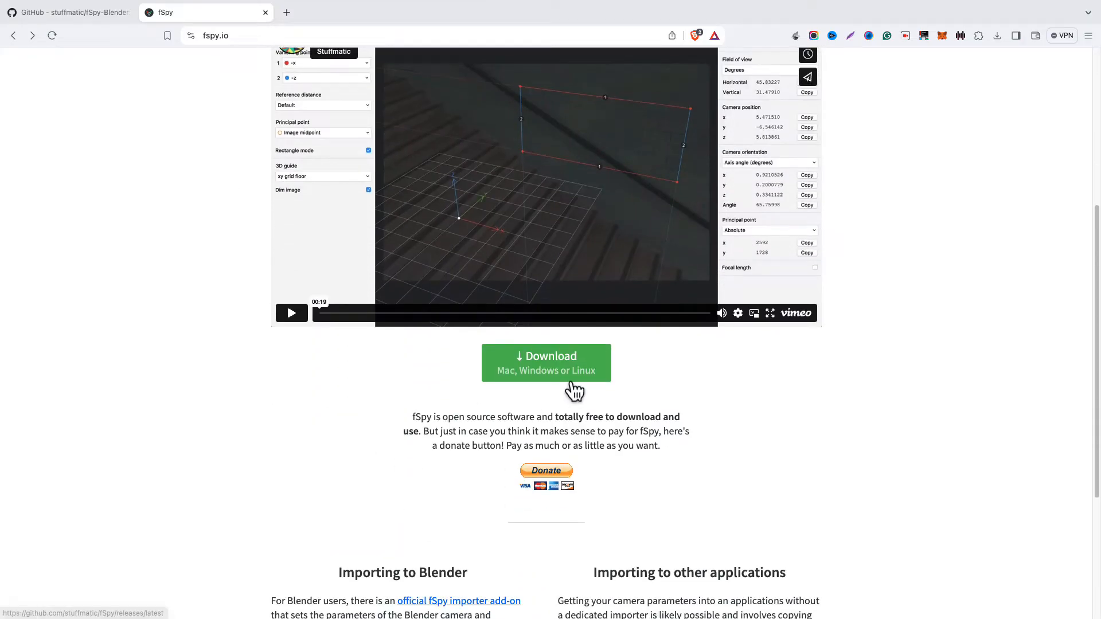
click(546, 363)
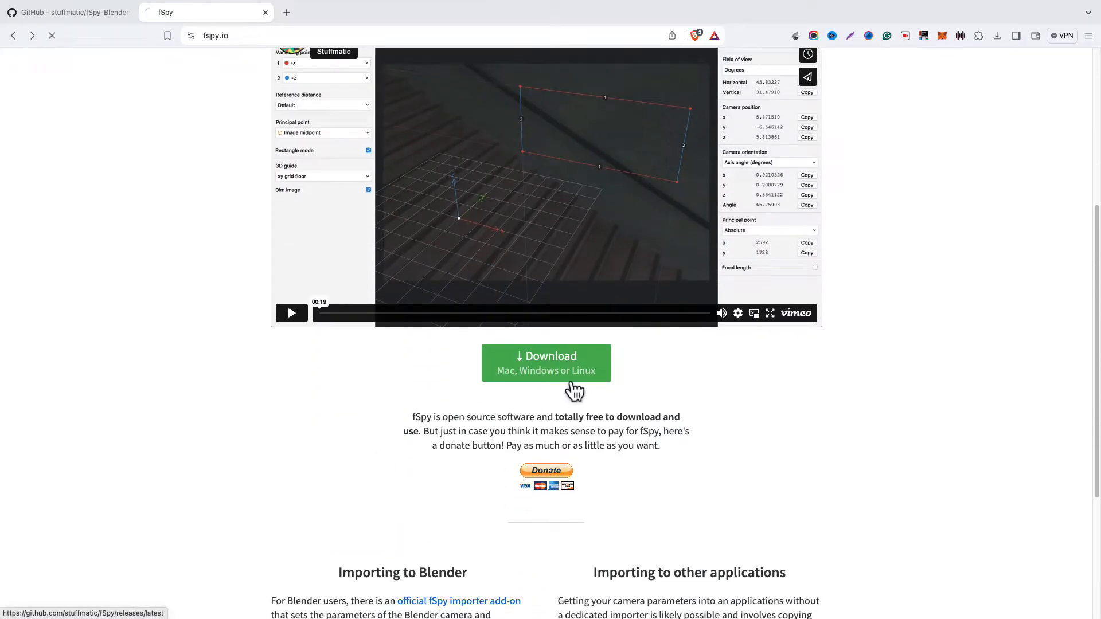
Review the v1.0.3 release assets, then return to the stuffmatic/fSpy-Blender repository tab.
click(545, 363)
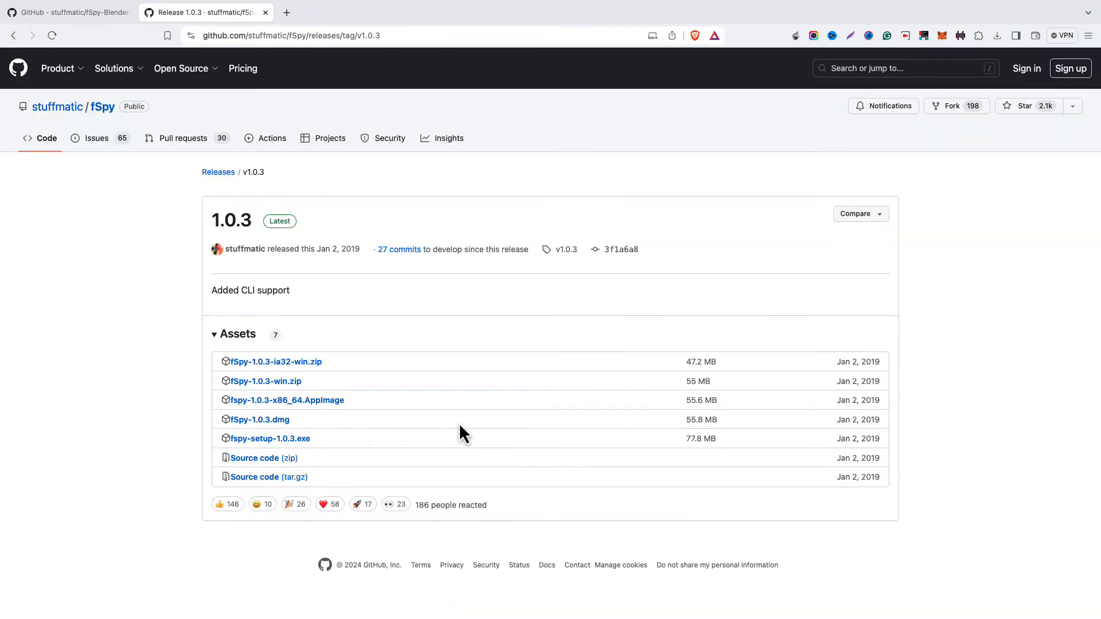
mouse_move(264, 288)
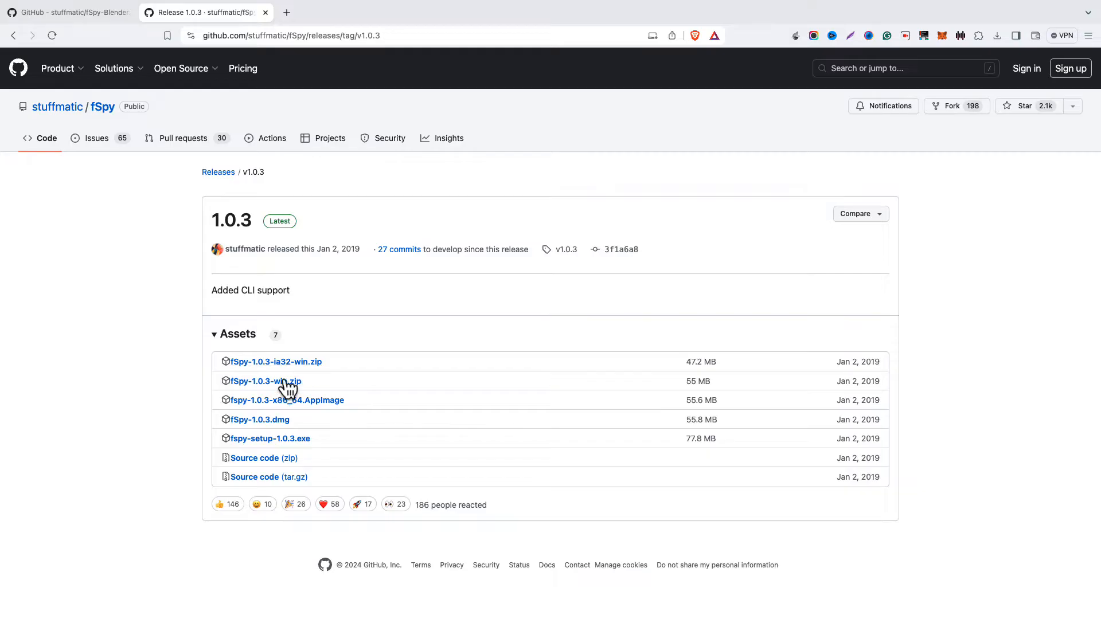
mouse_move(328, 444)
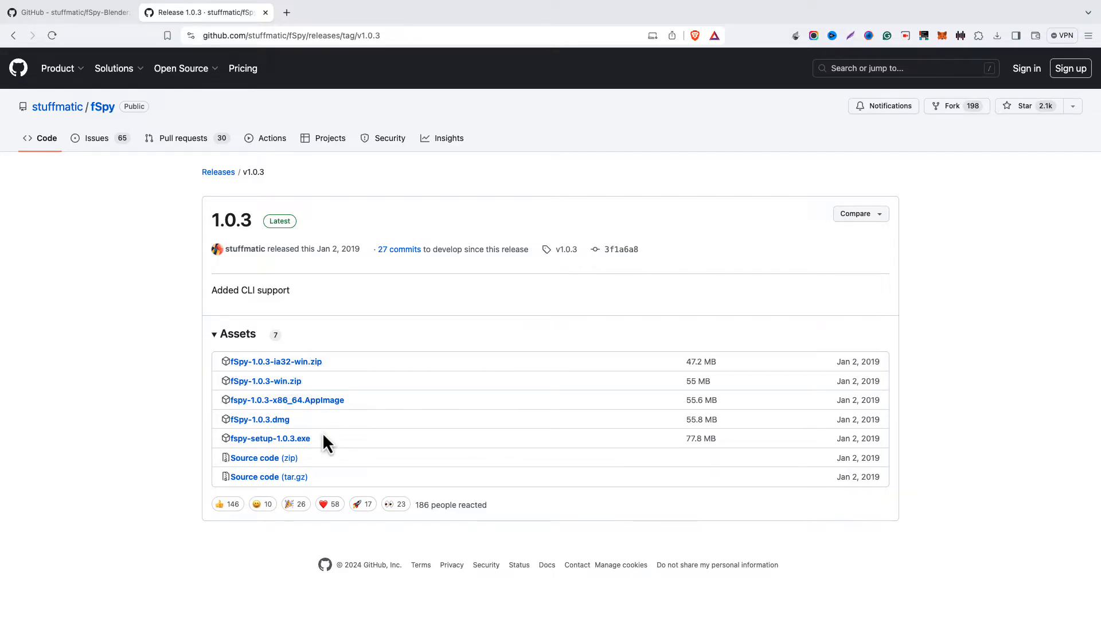
mouse_move(321, 443)
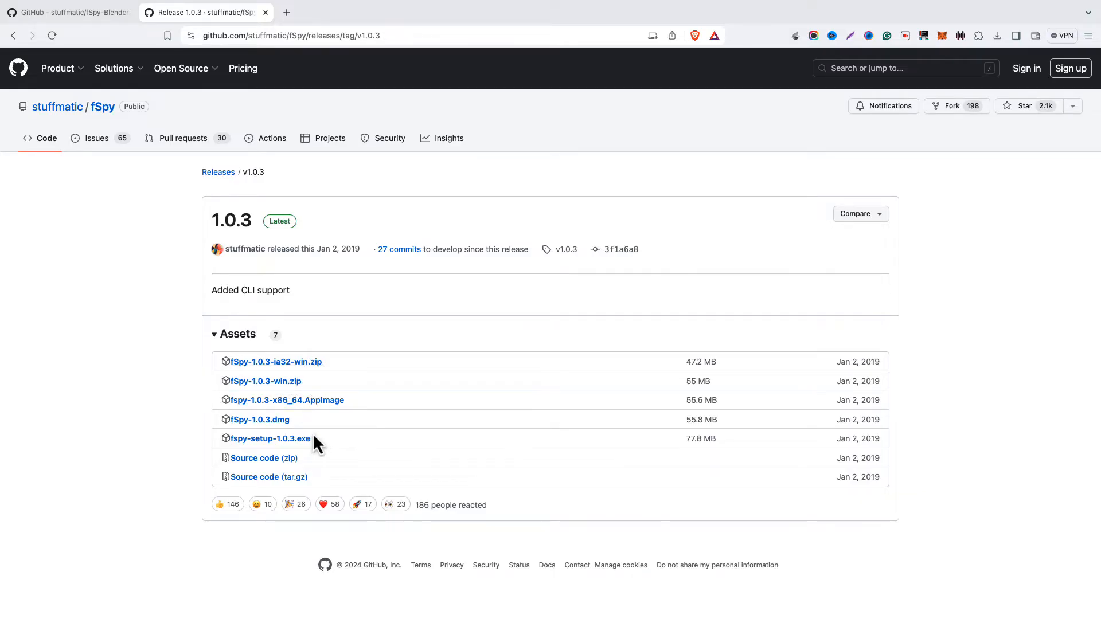
mouse_move(259, 419)
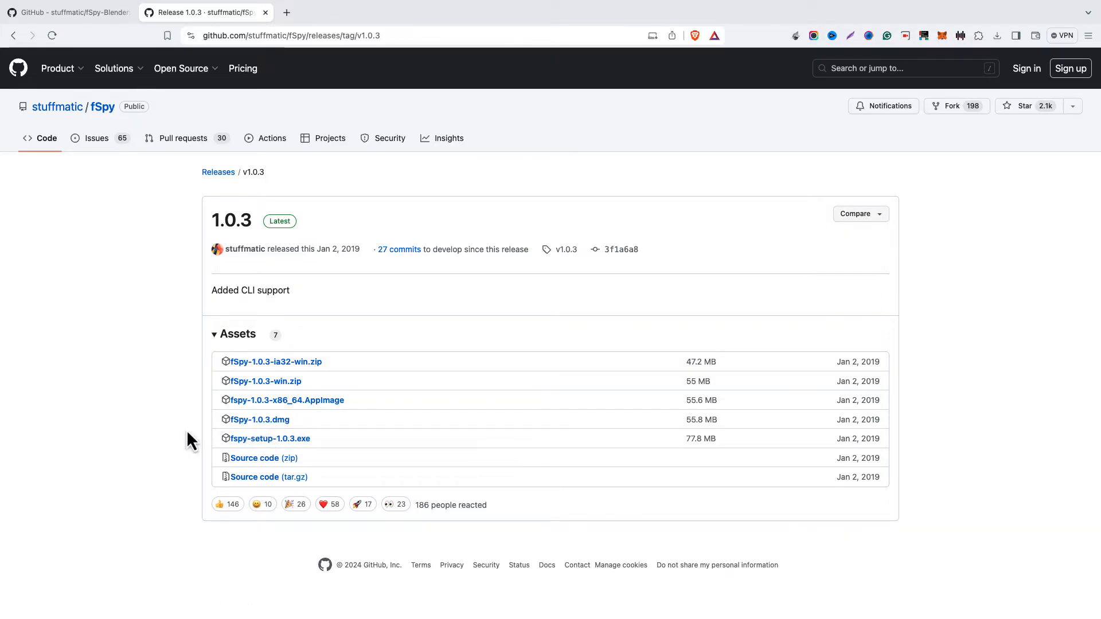
mouse_move(154, 441)
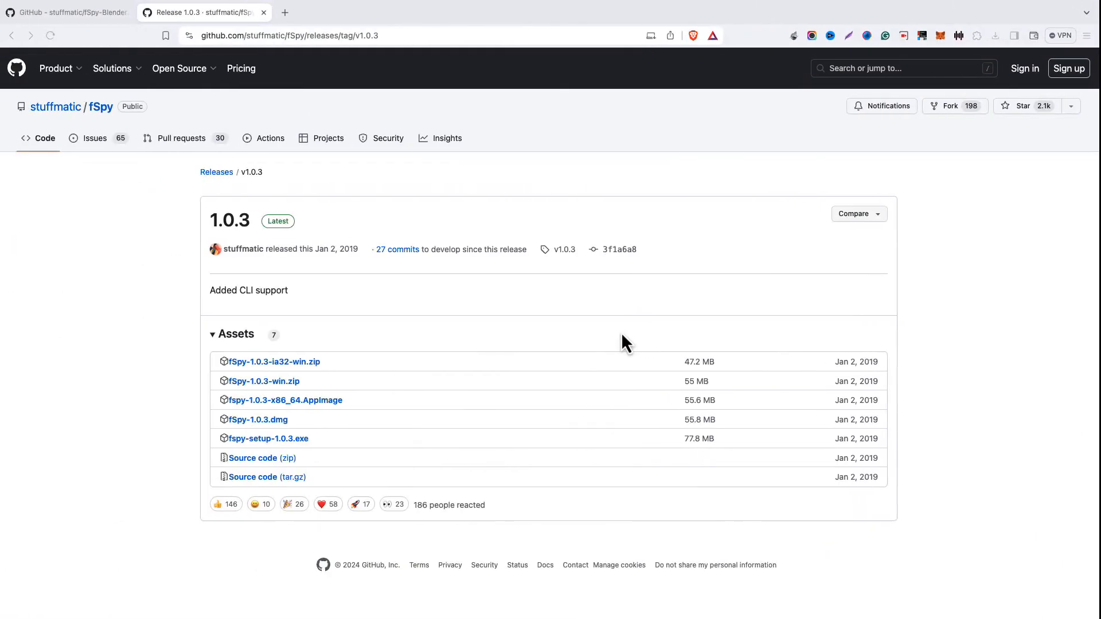
click(63, 12)
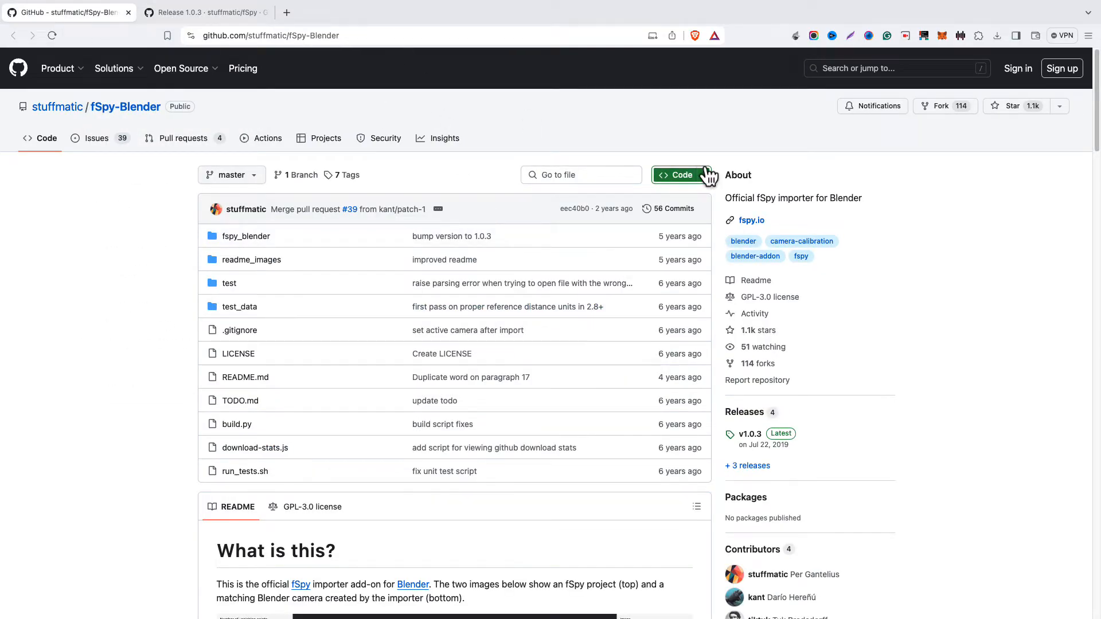
Open the green Code download options on the fSpy-Blender repository.
click(677, 175)
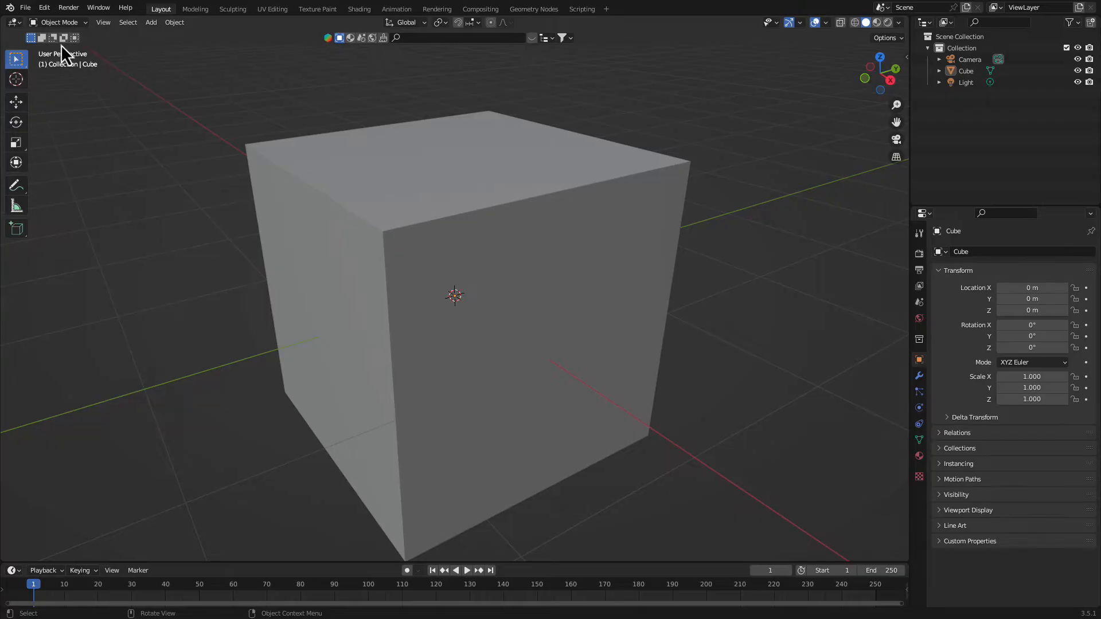
mouse_move(97, 181)
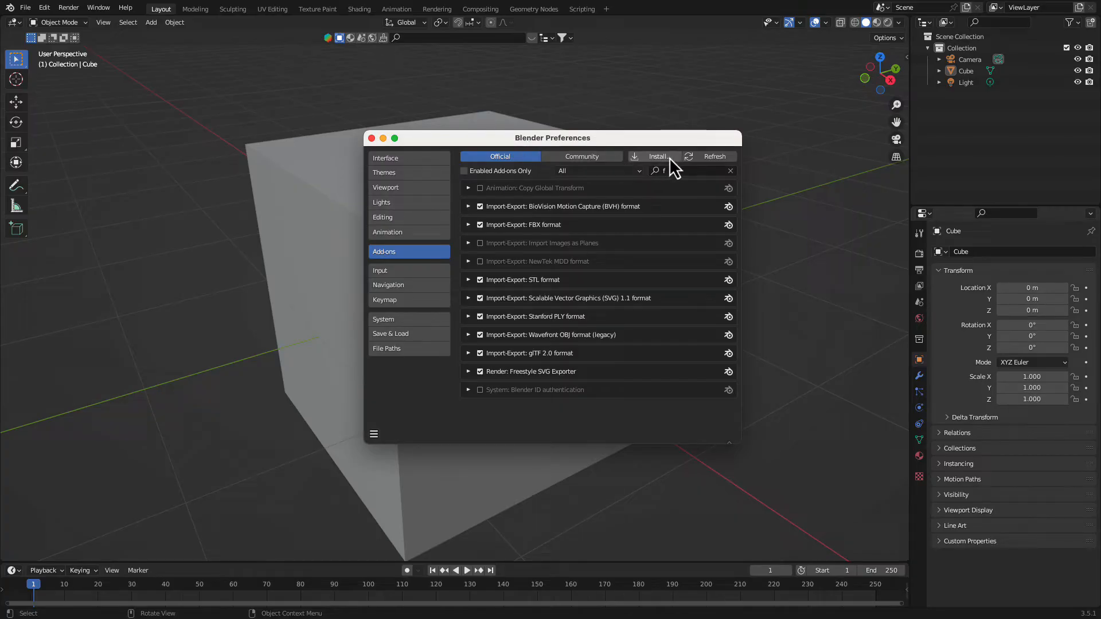
Install fSpy-Blender-master.zip from Downloads through the add-on install file browser.
click(654, 156)
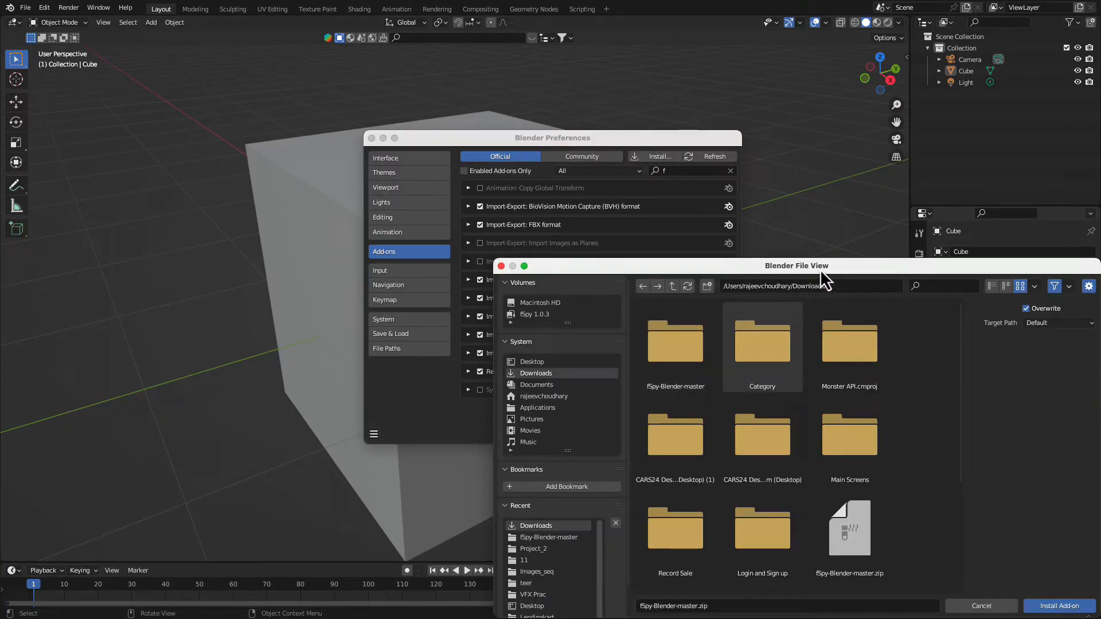
drag(796, 265, 818, 175)
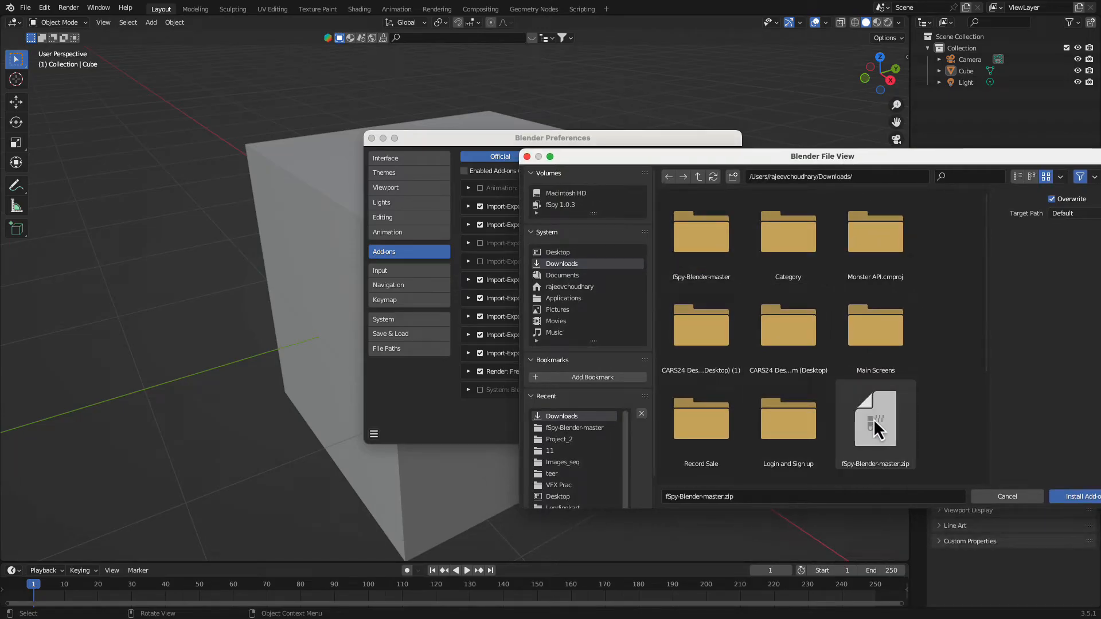
click(875, 422)
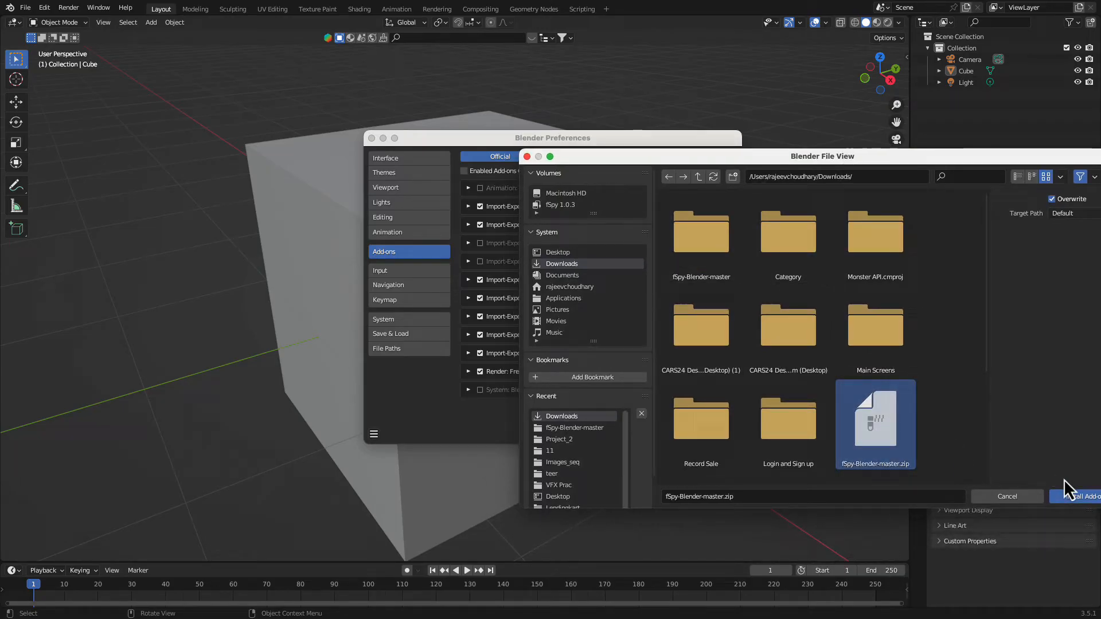
click(1081, 497)
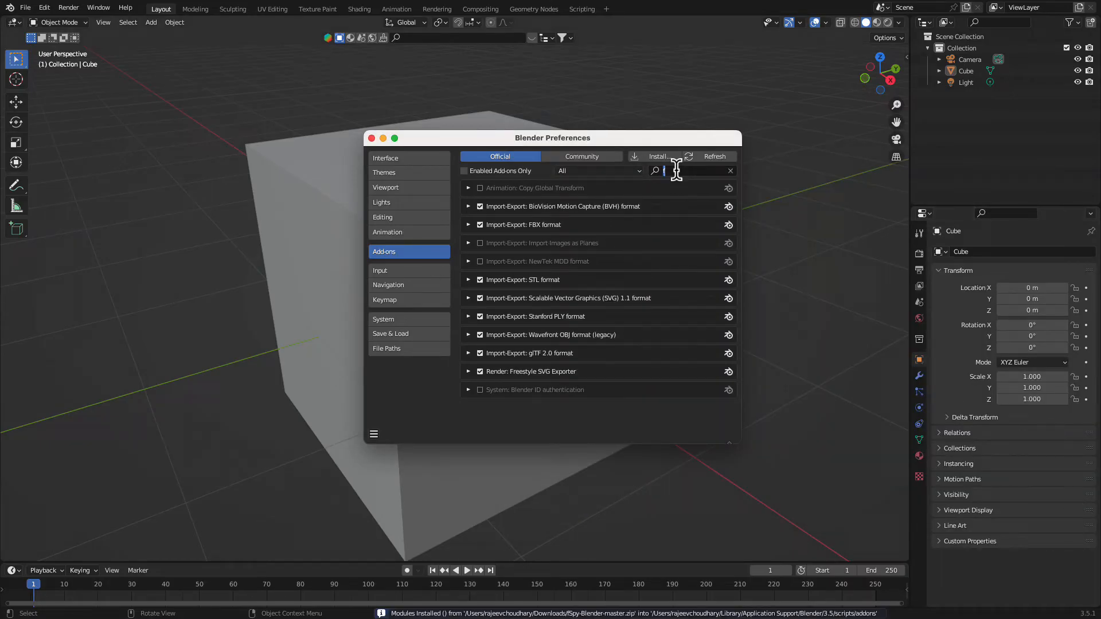
Filter the add-ons list with 'fspy', which shows no matching add-on.
text(fb)
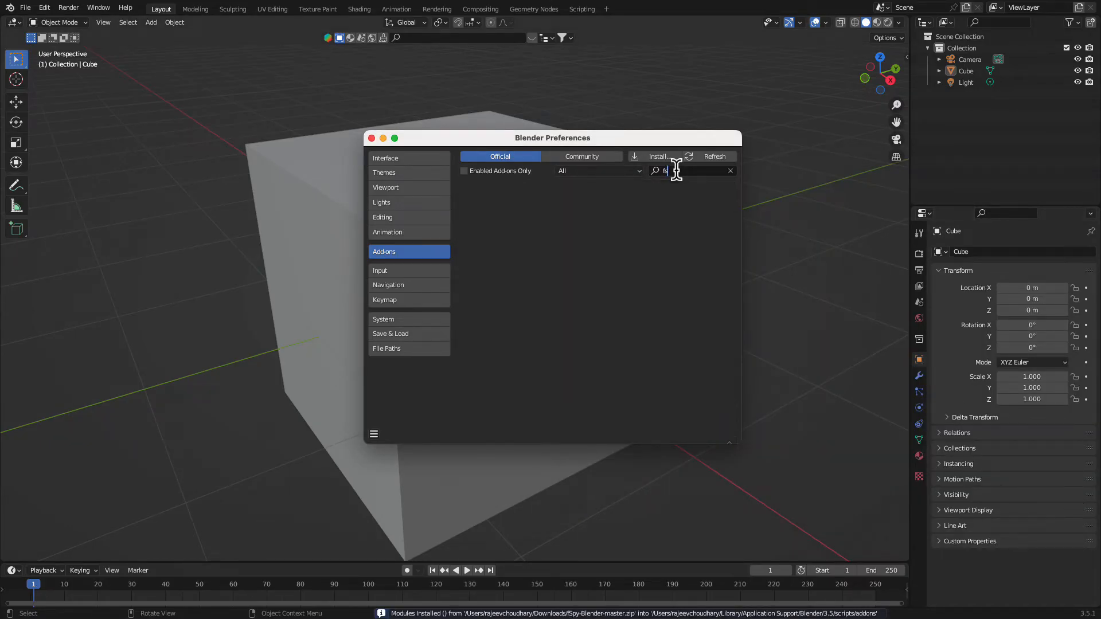
text(fspy)
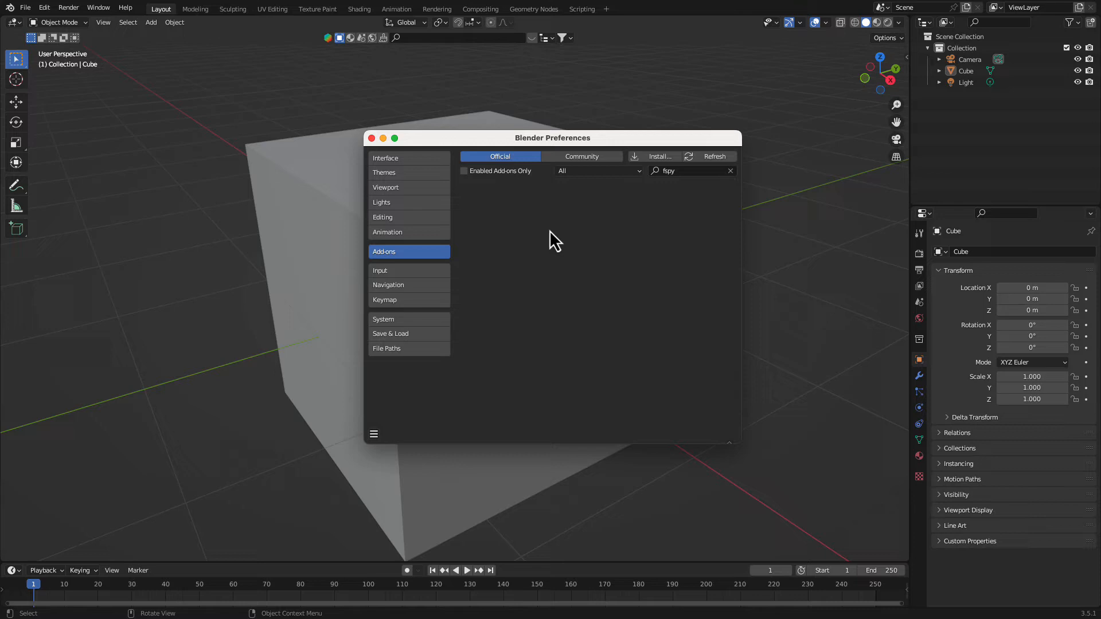
mouse_move(536, 272)
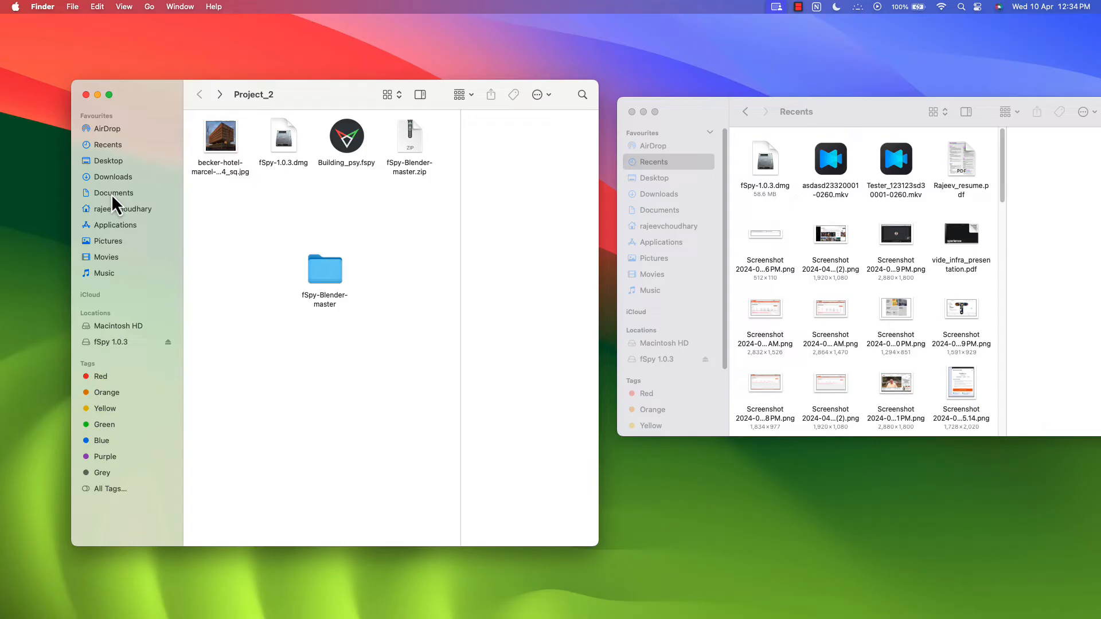
mouse_move(130, 242)
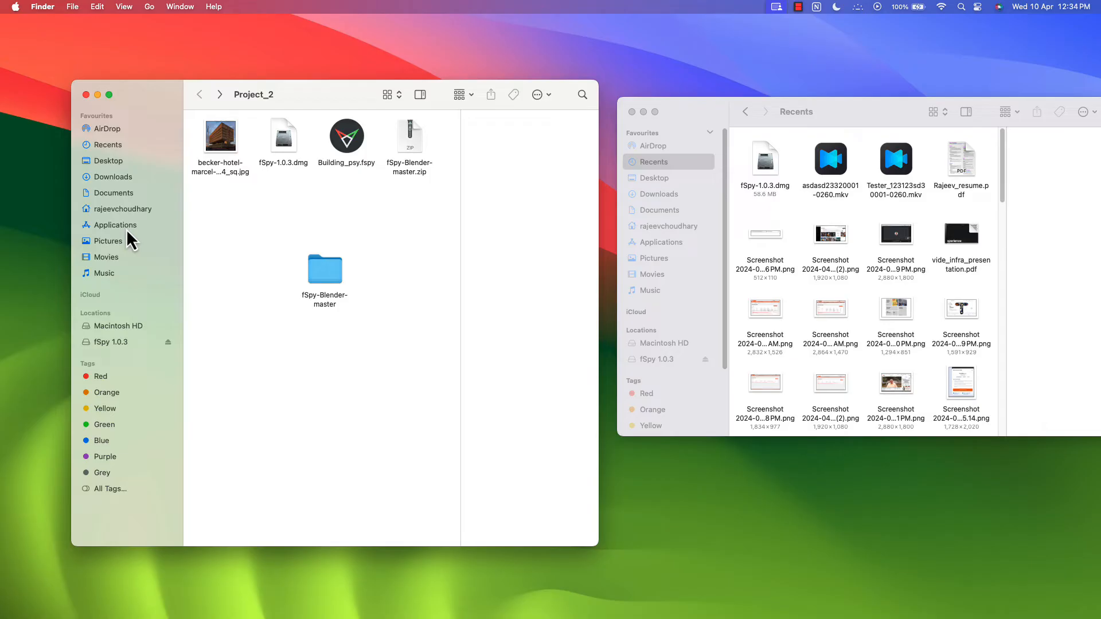
Show the package contents of Blender.app from the Applications folder.
click(115, 224)
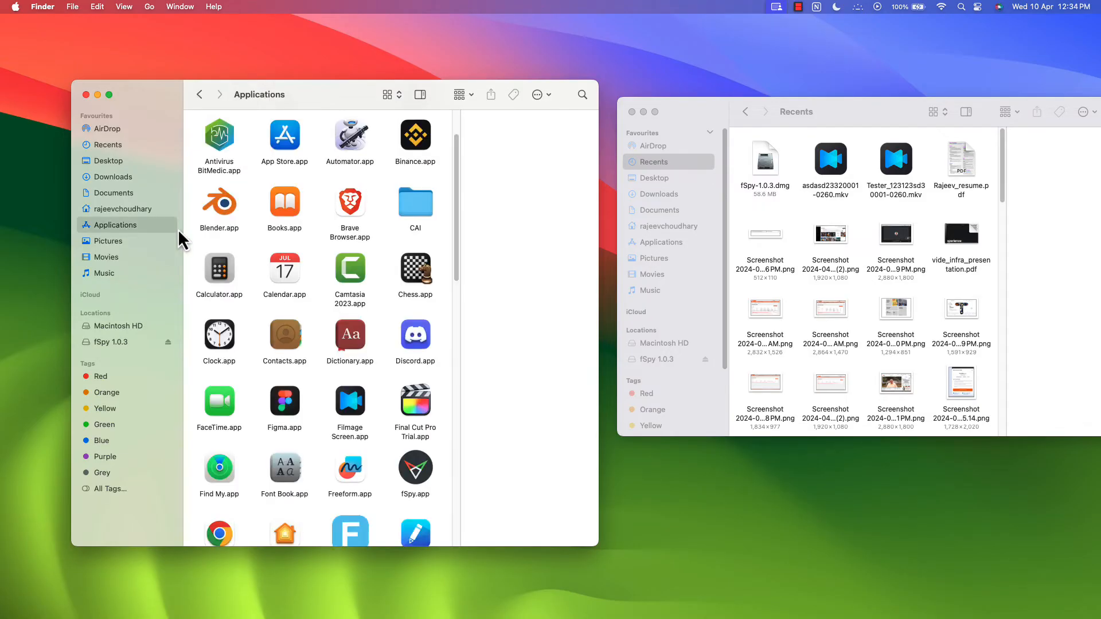
click(219, 203)
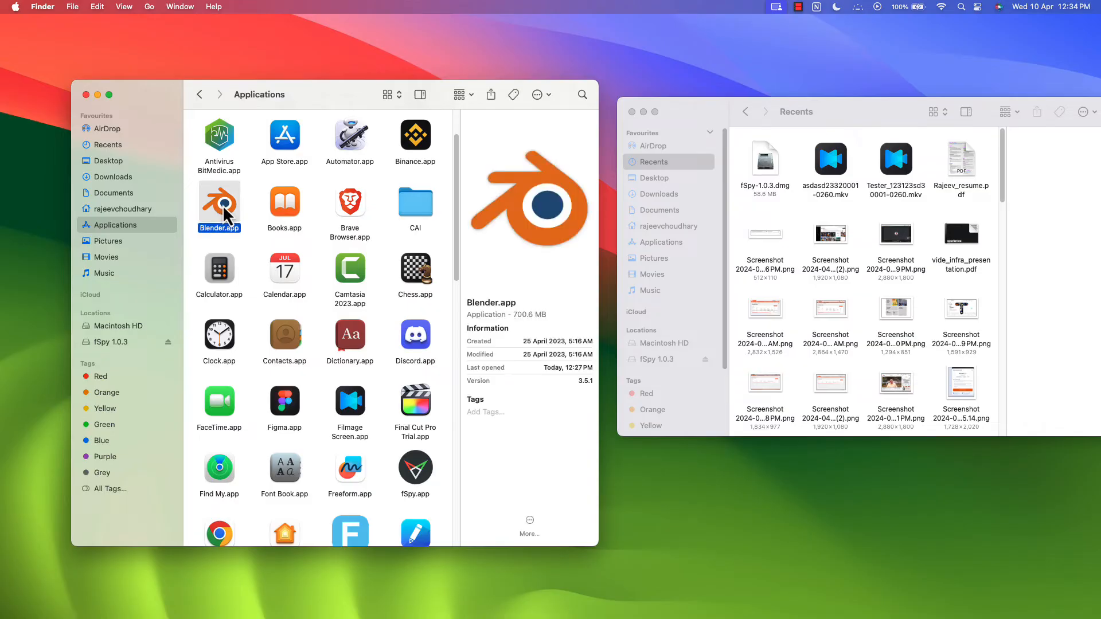
right_click(219, 206)
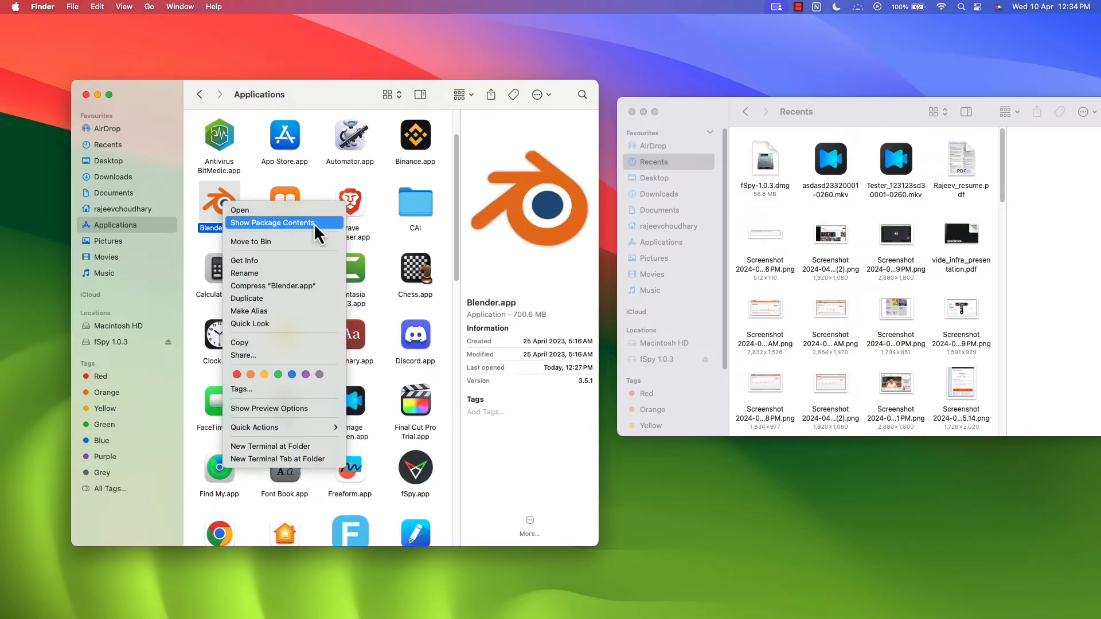
click(273, 222)
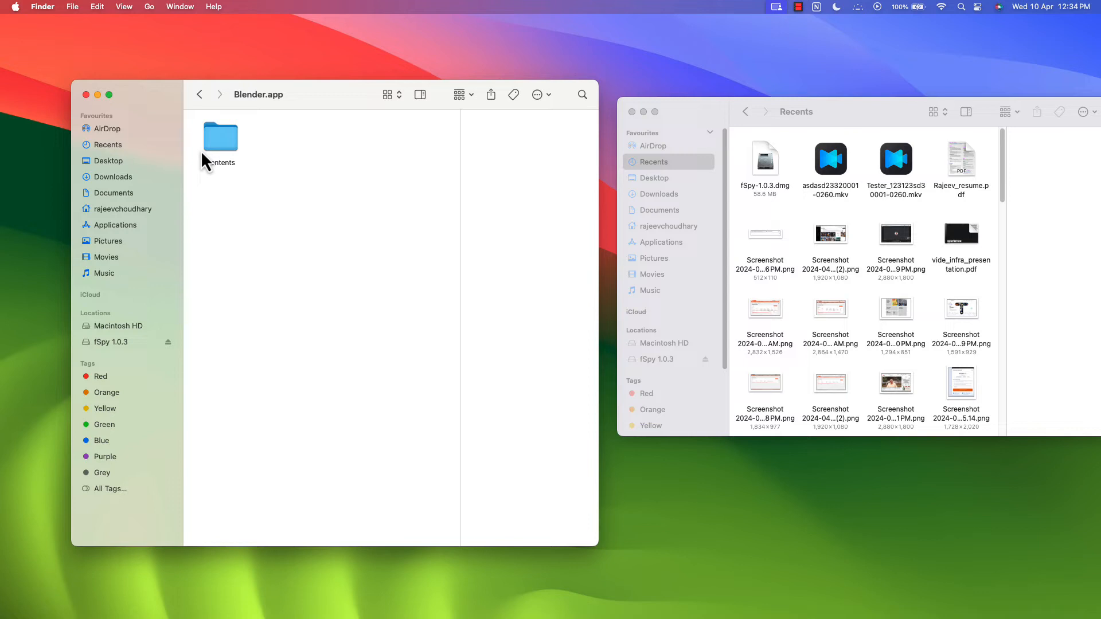
Navigate through Contents, 3.5 and scripts into the addons folder.
double_click(221, 136)
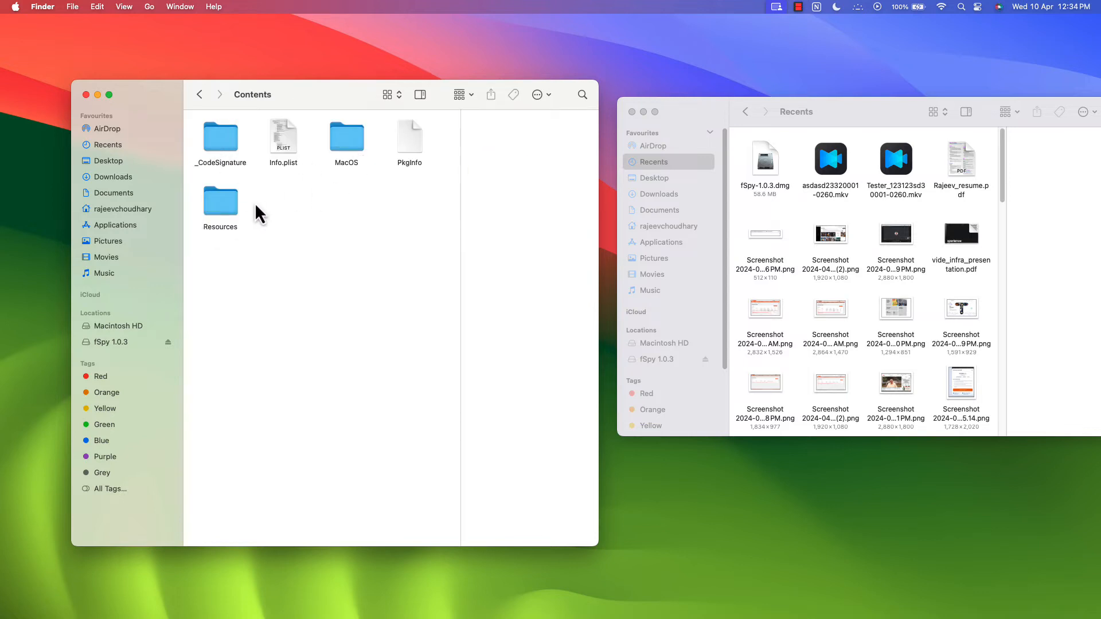
mouse_move(349, 153)
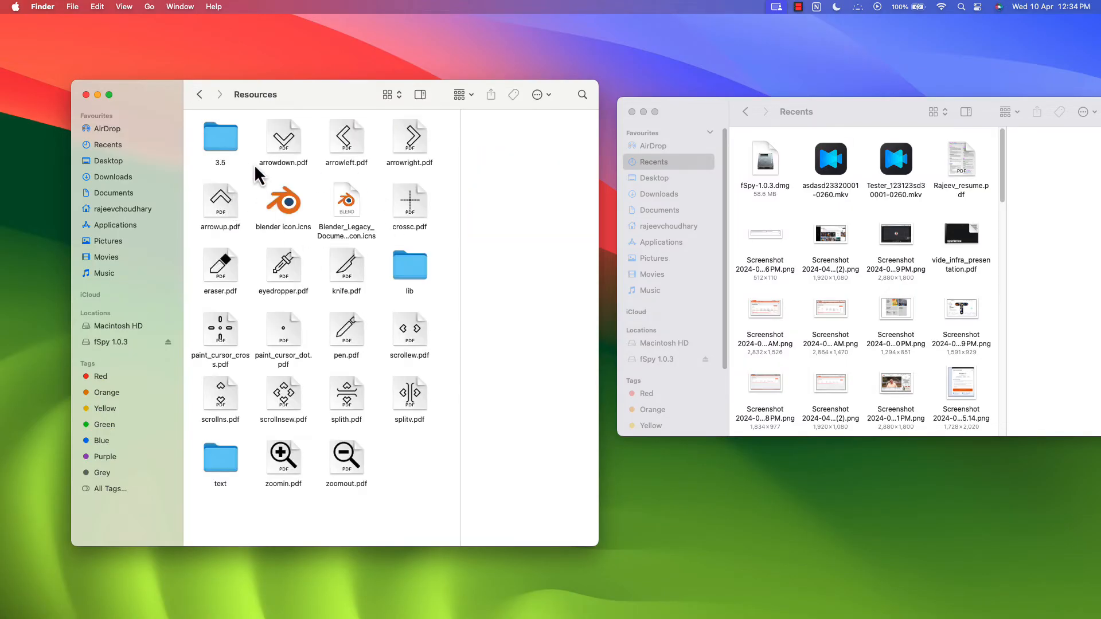
click(221, 136)
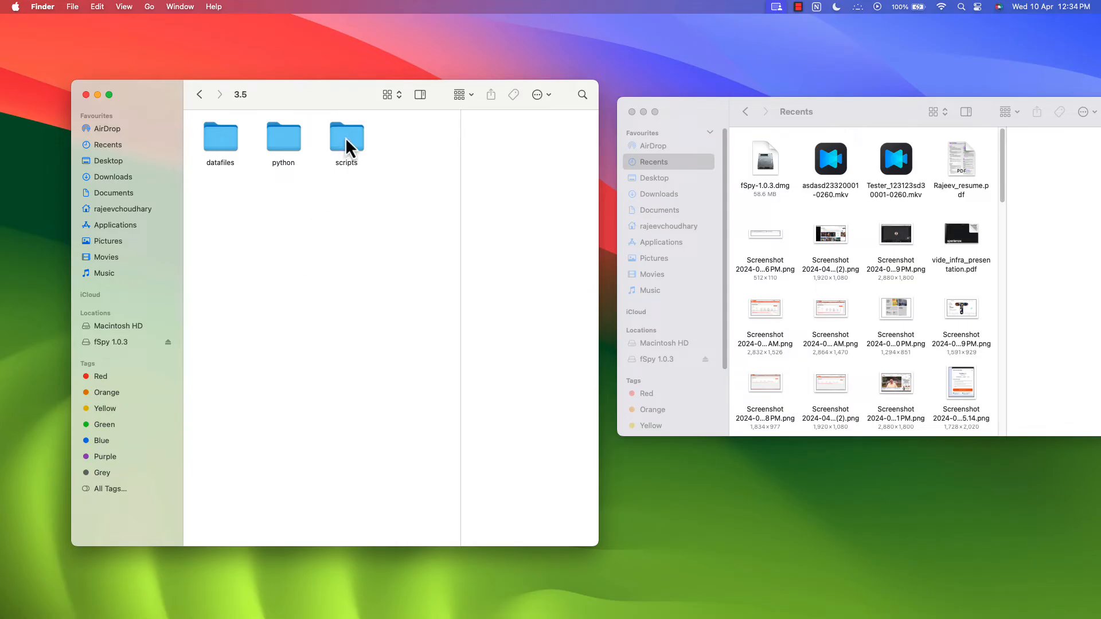
mouse_move(351, 150)
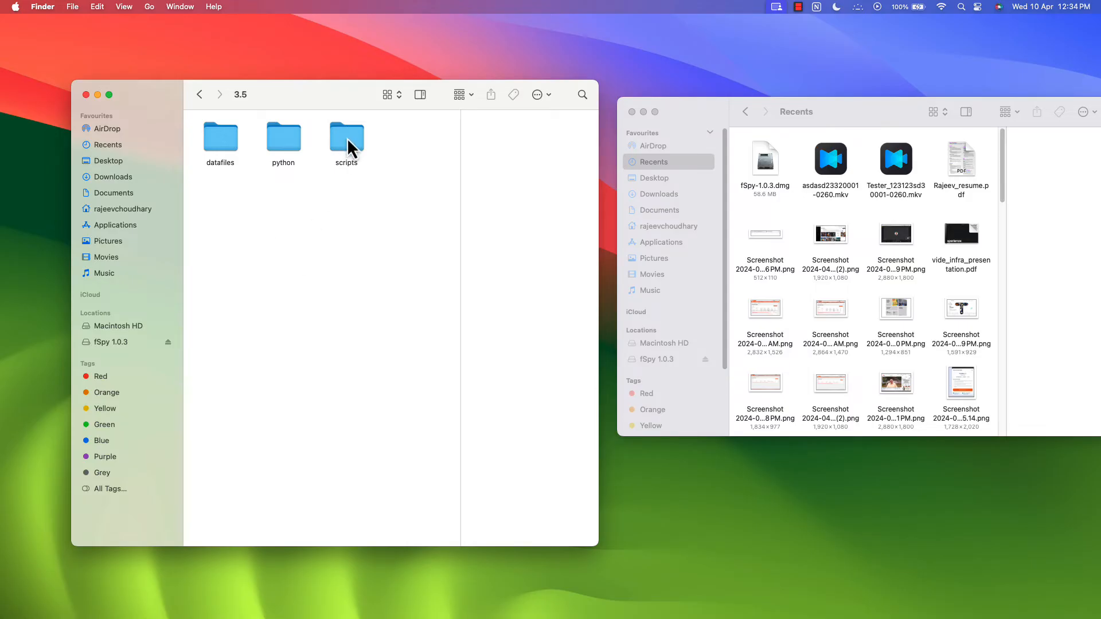
double_click(347, 137)
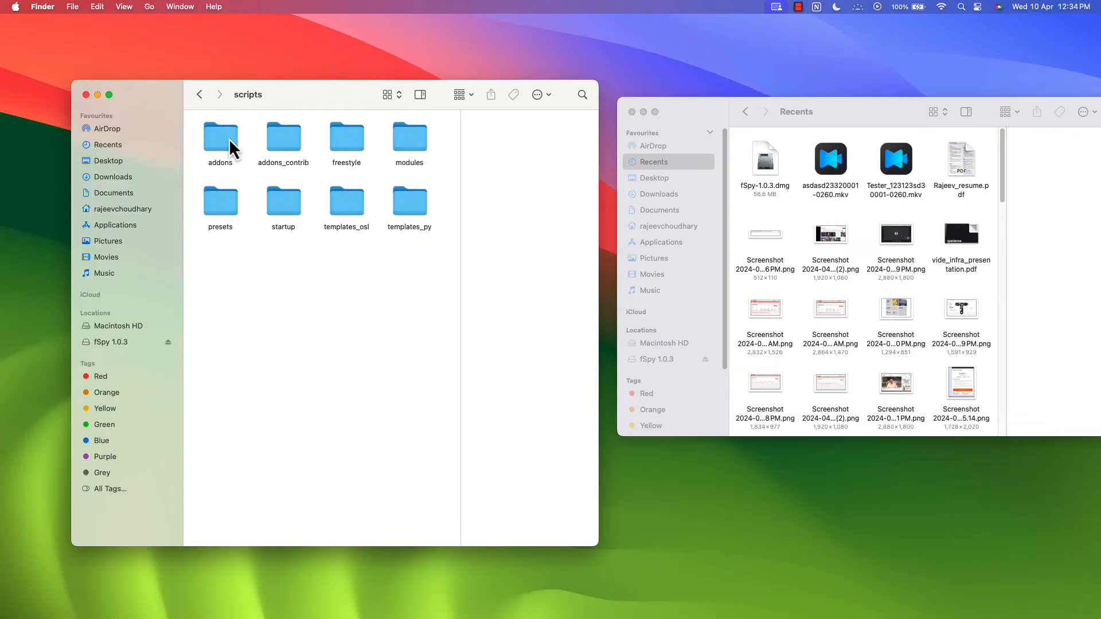
double_click(219, 138)
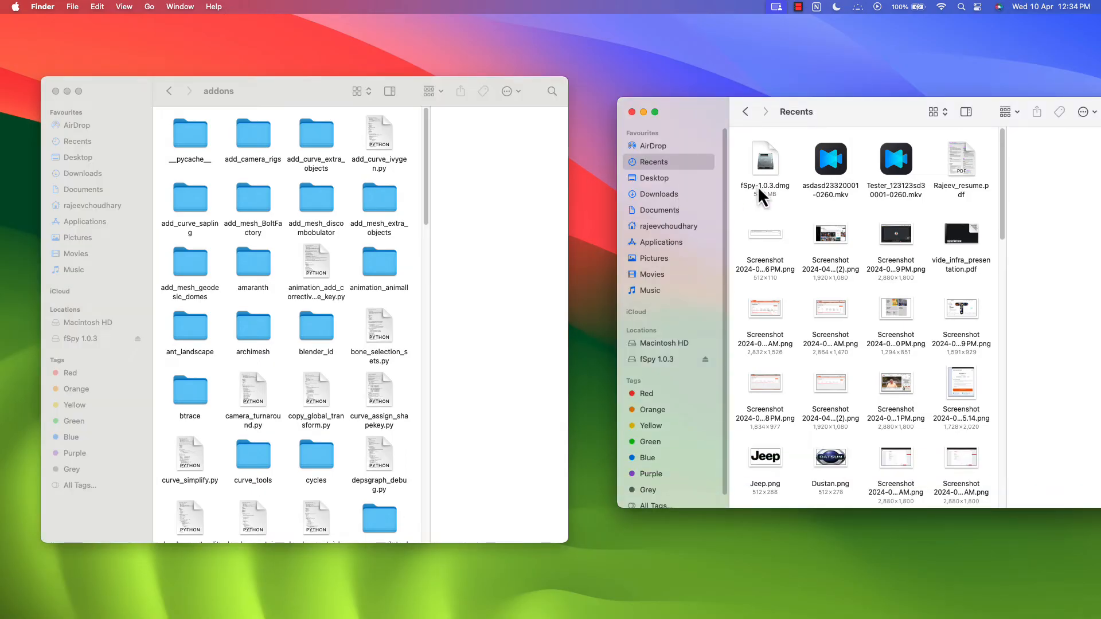
In the second window, open Downloads > fSpy-Blender-master and select fspy_blender.
click(659, 194)
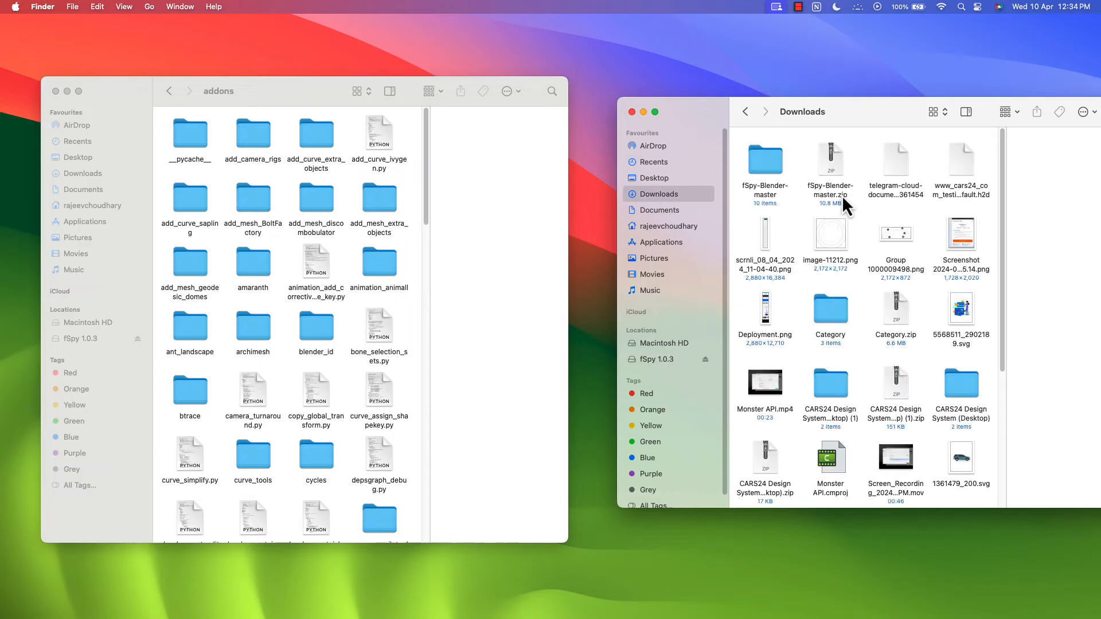
click(831, 158)
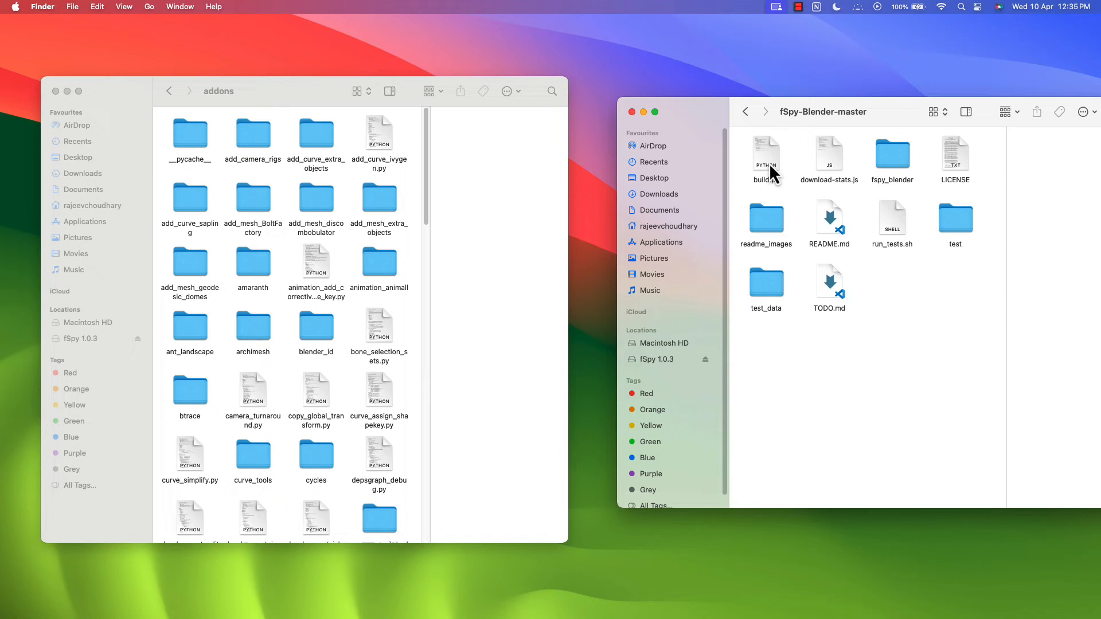
mouse_move(747, 113)
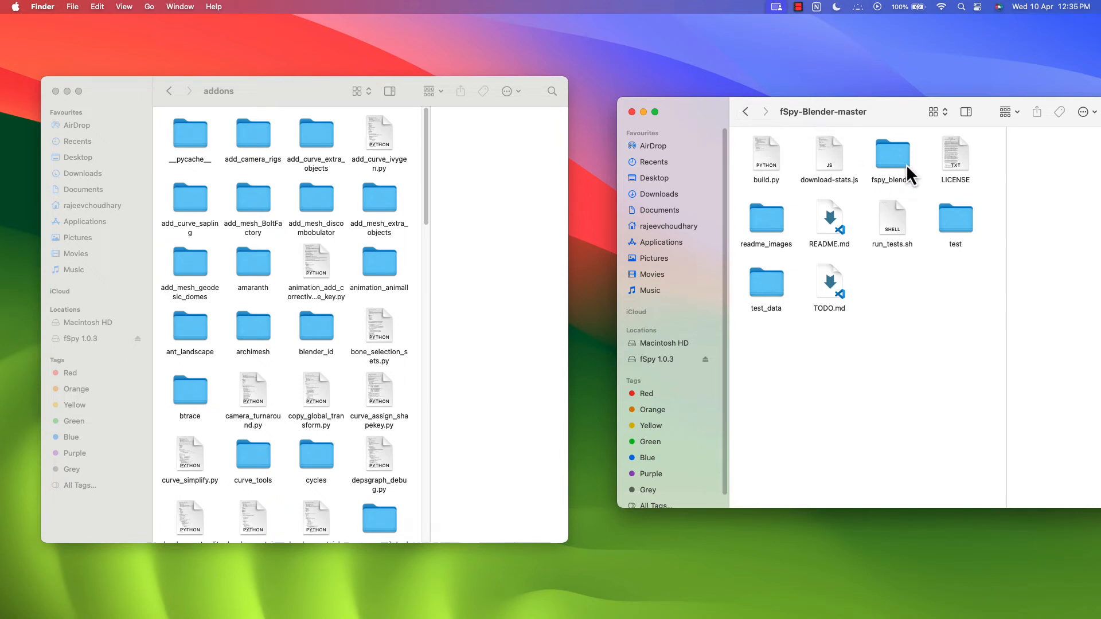
click(892, 150)
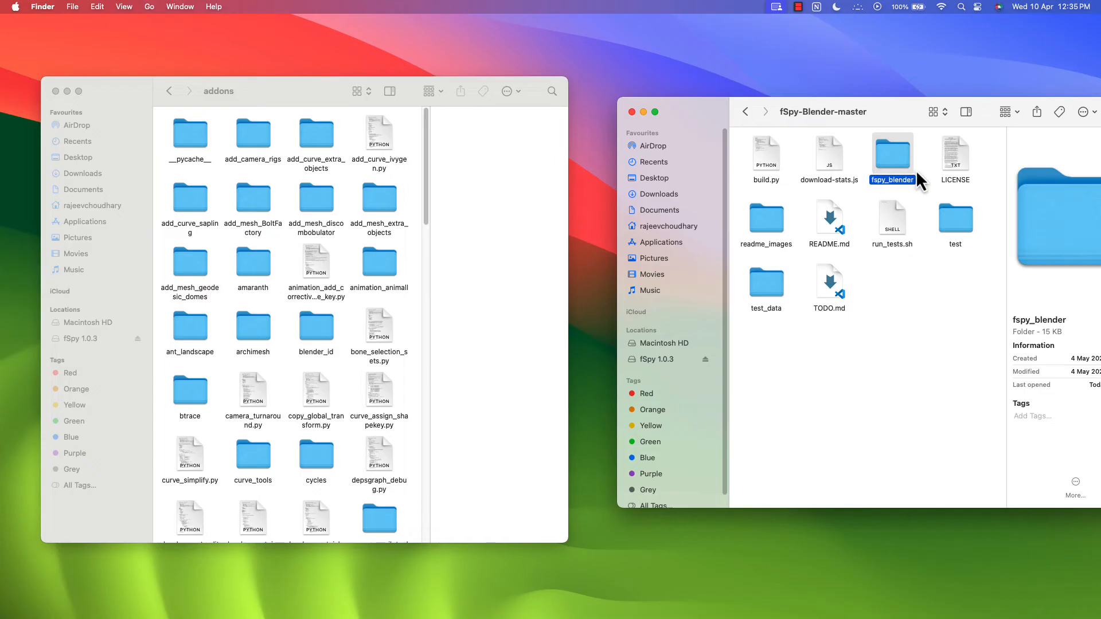
mouse_move(878, 190)
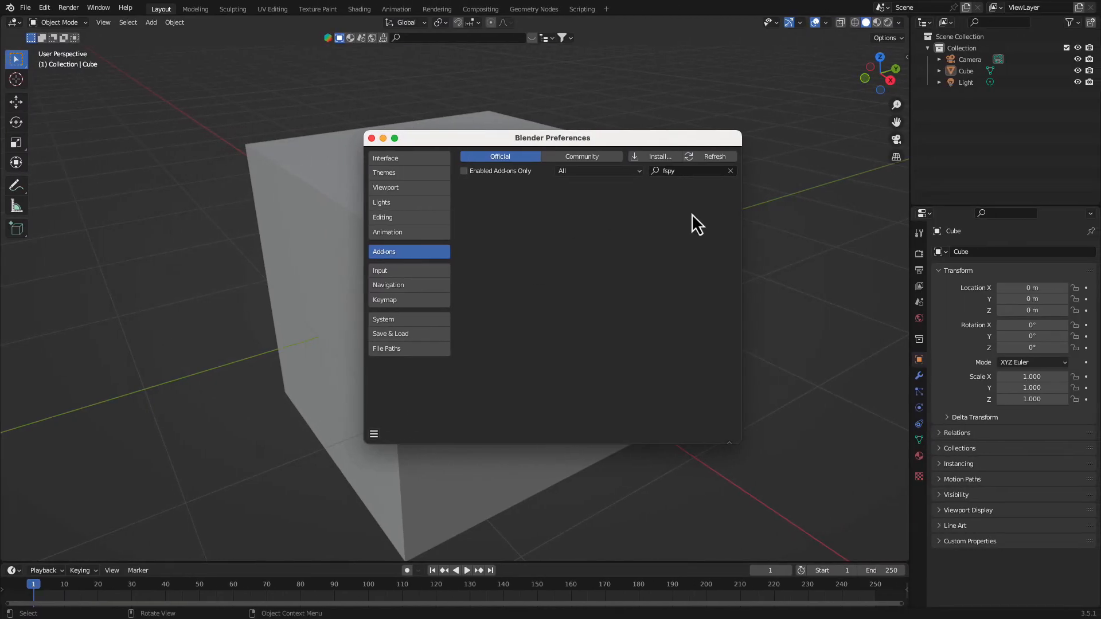
click(730, 171)
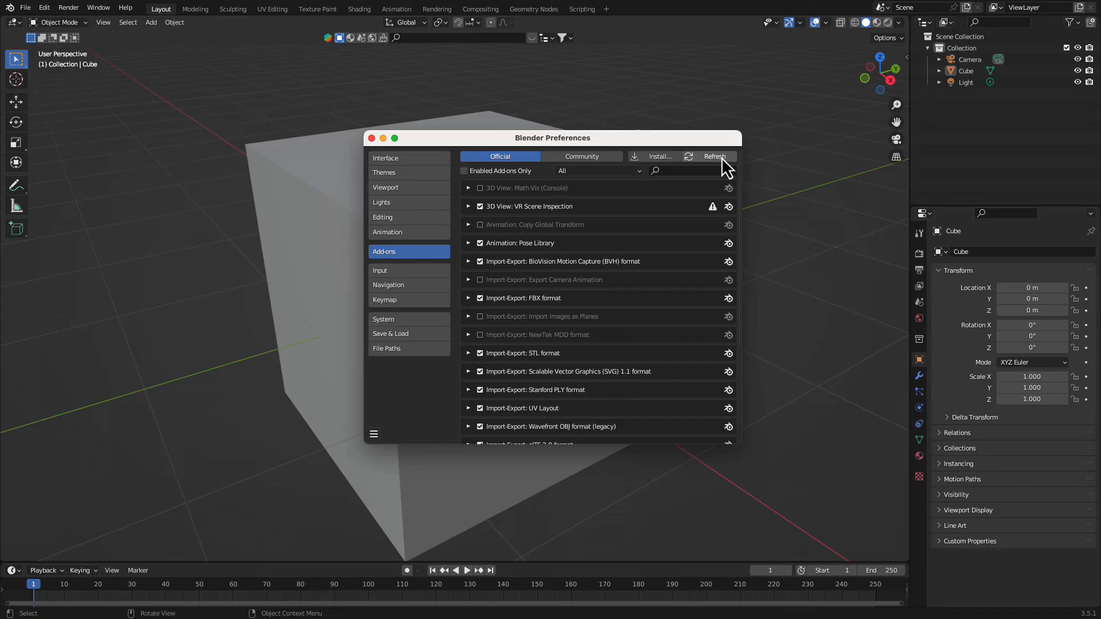
click(681, 171)
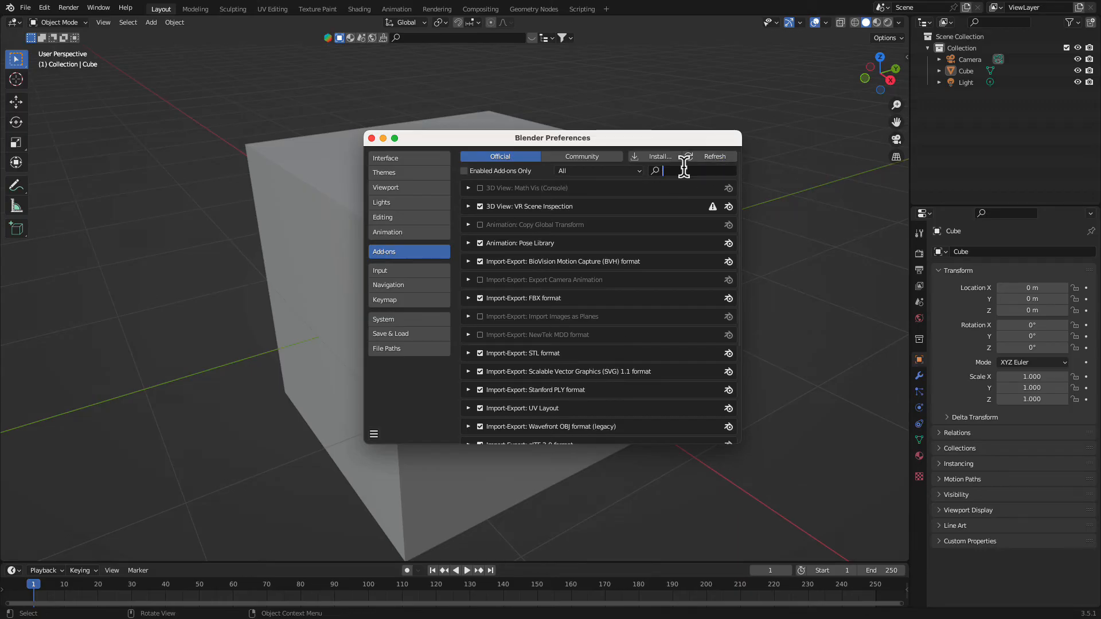
text(fspy)
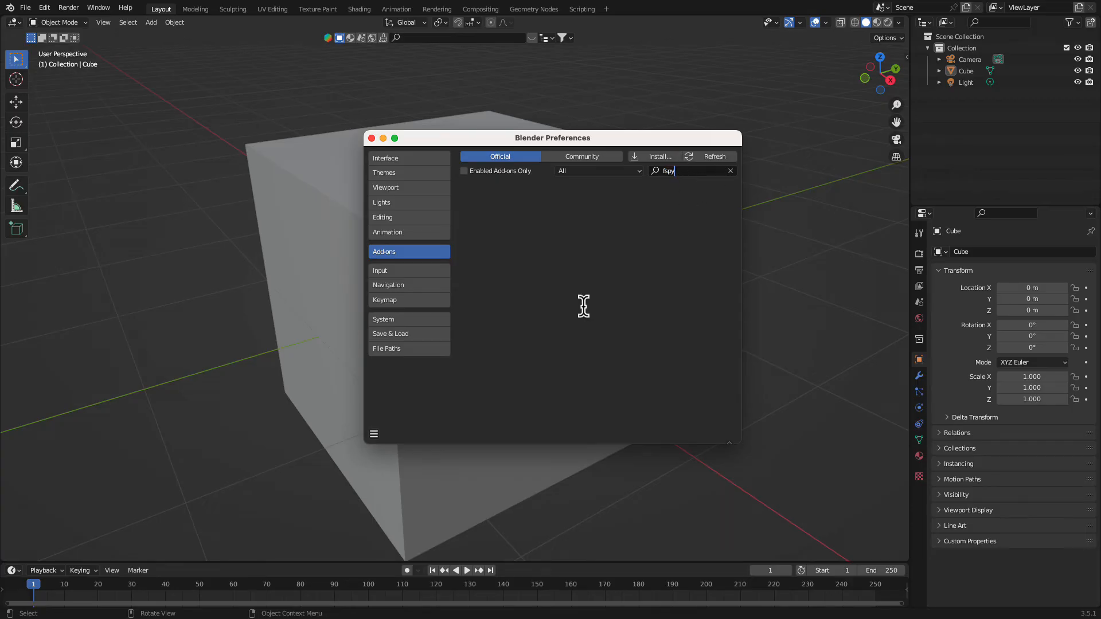
click(372, 138)
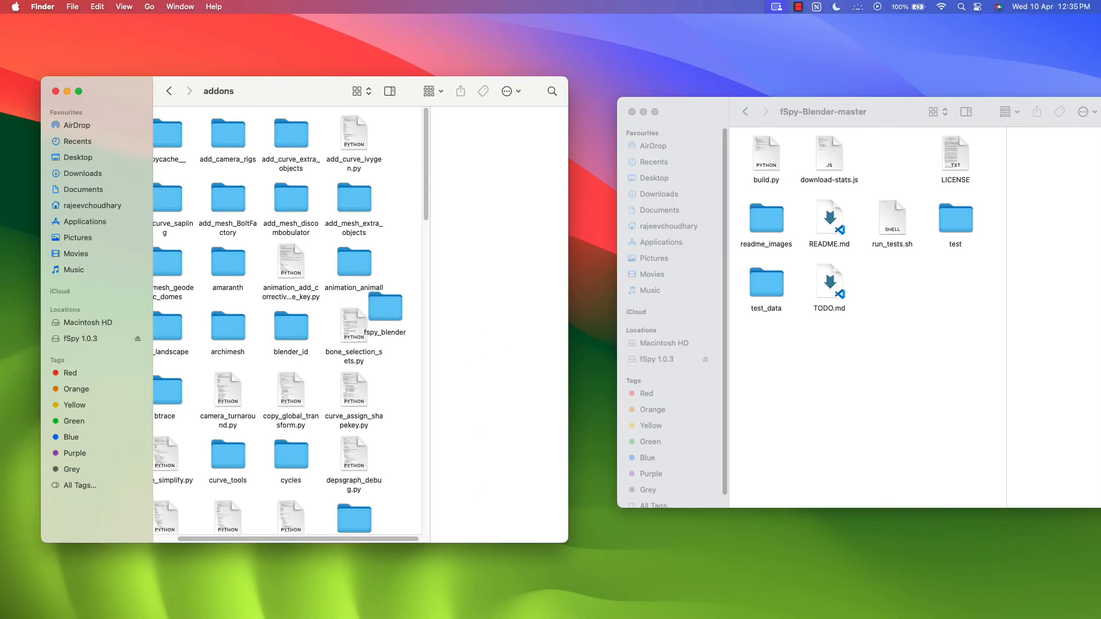
mouse_move(323, 594)
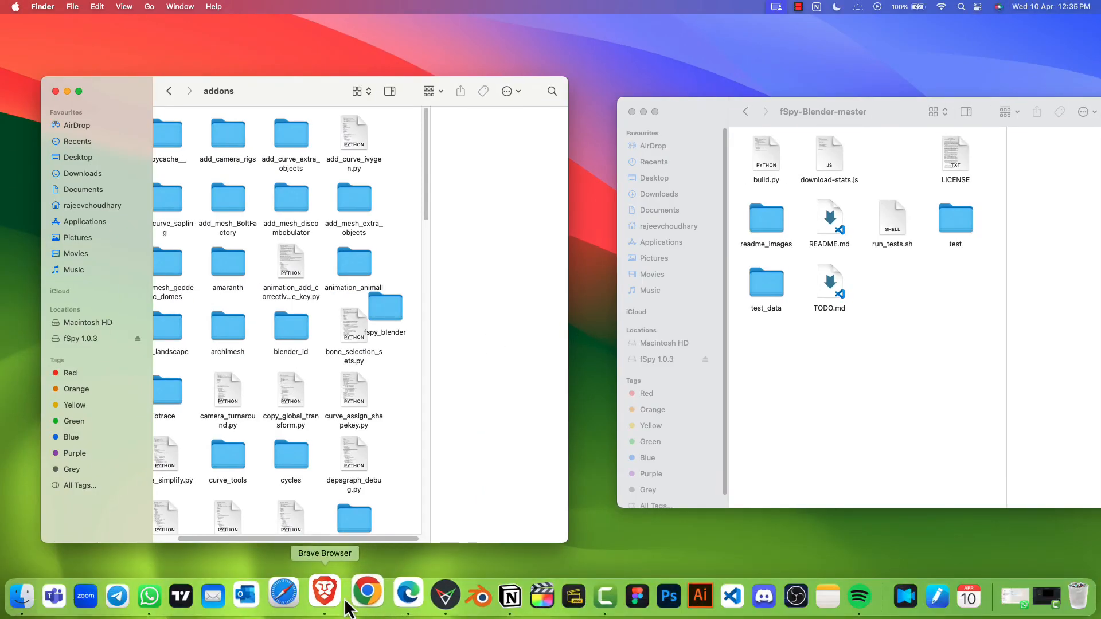
mouse_move(457, 595)
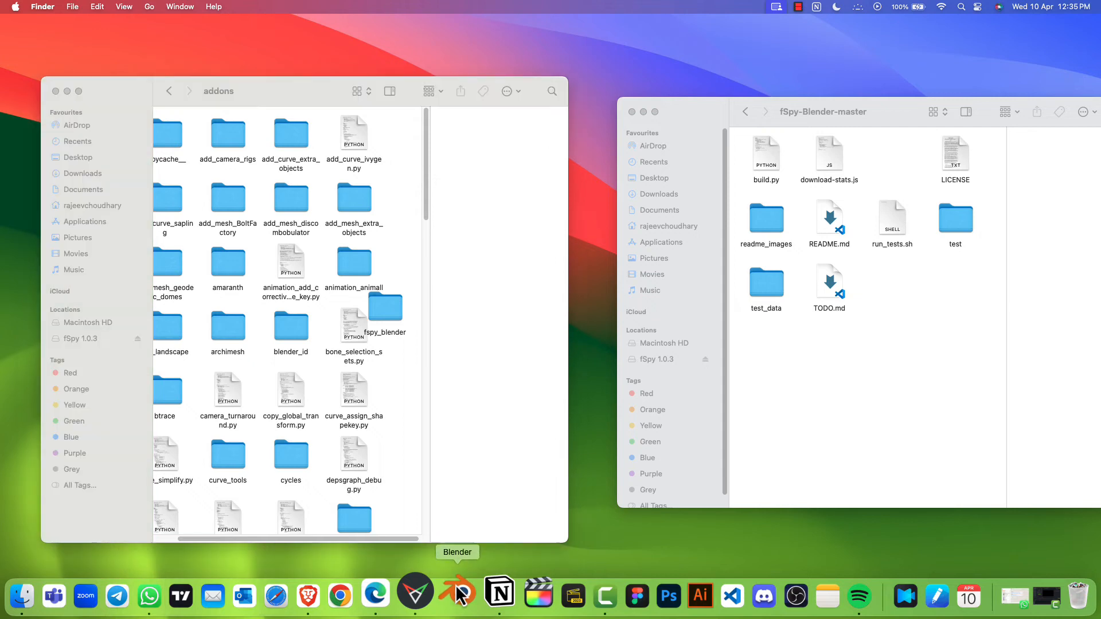
Relaunch Blender from the Dock.
click(455, 596)
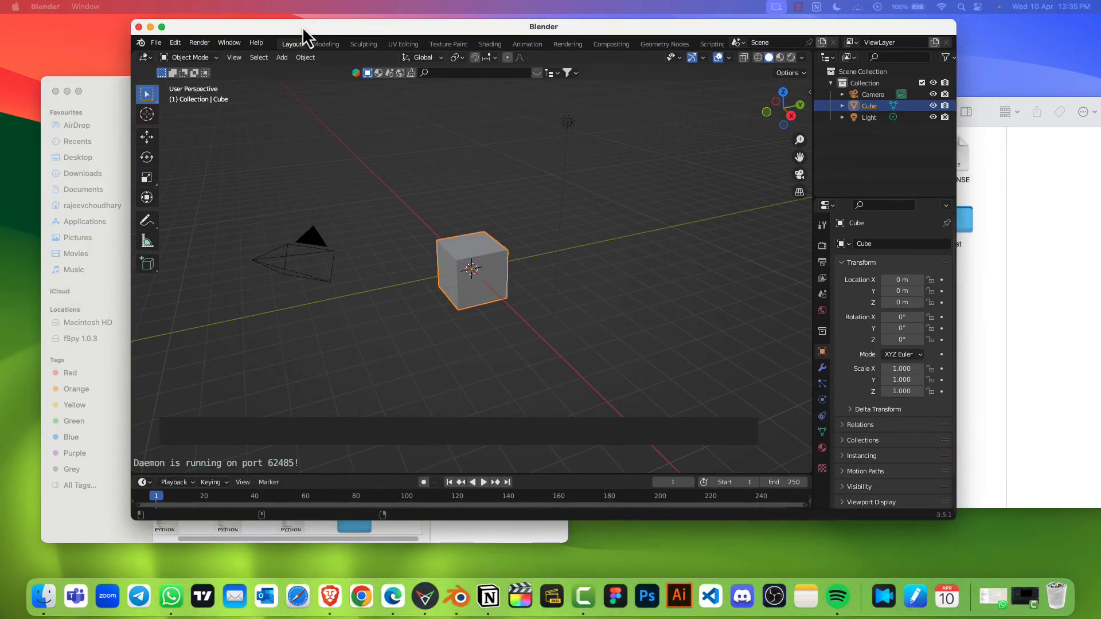
Browse the File > Import formats, then open Preferences from the Edit menu.
click(156, 42)
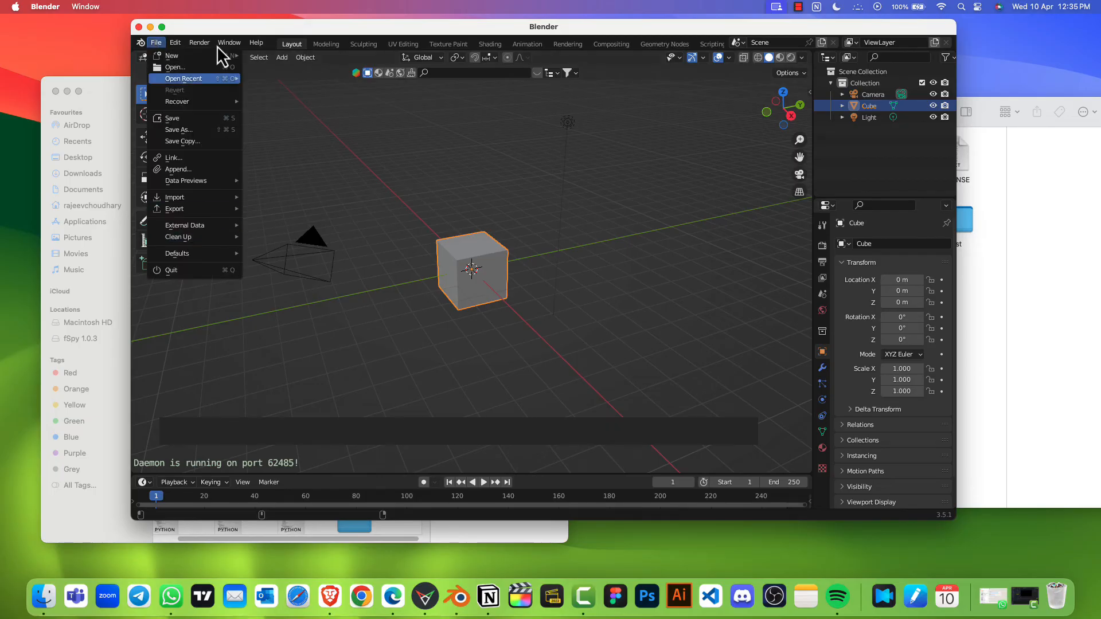
click(175, 43)
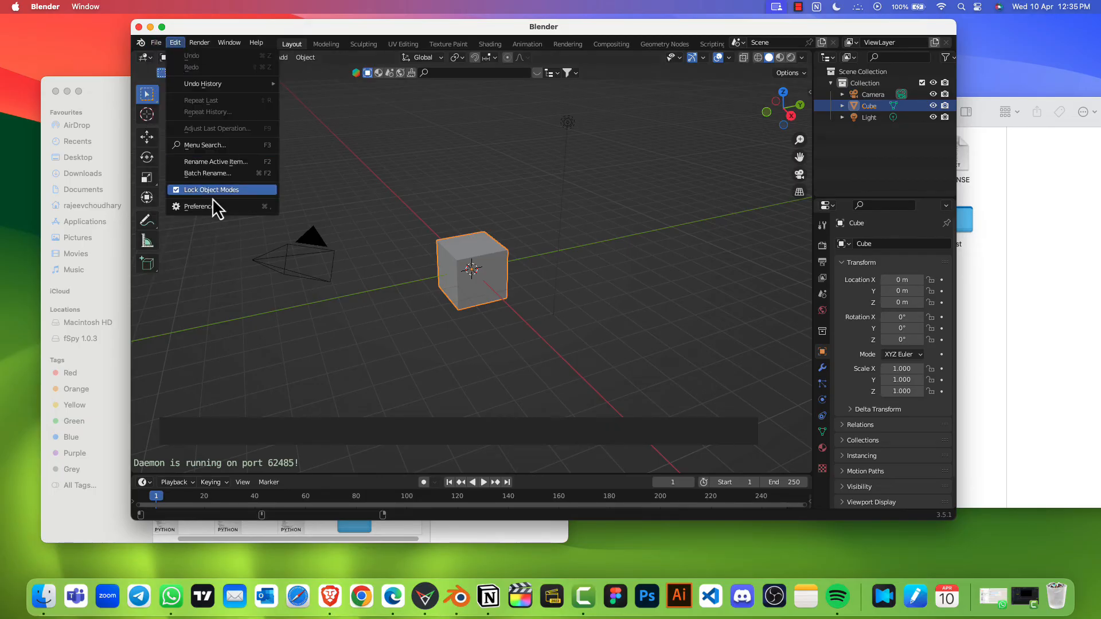
click(156, 43)
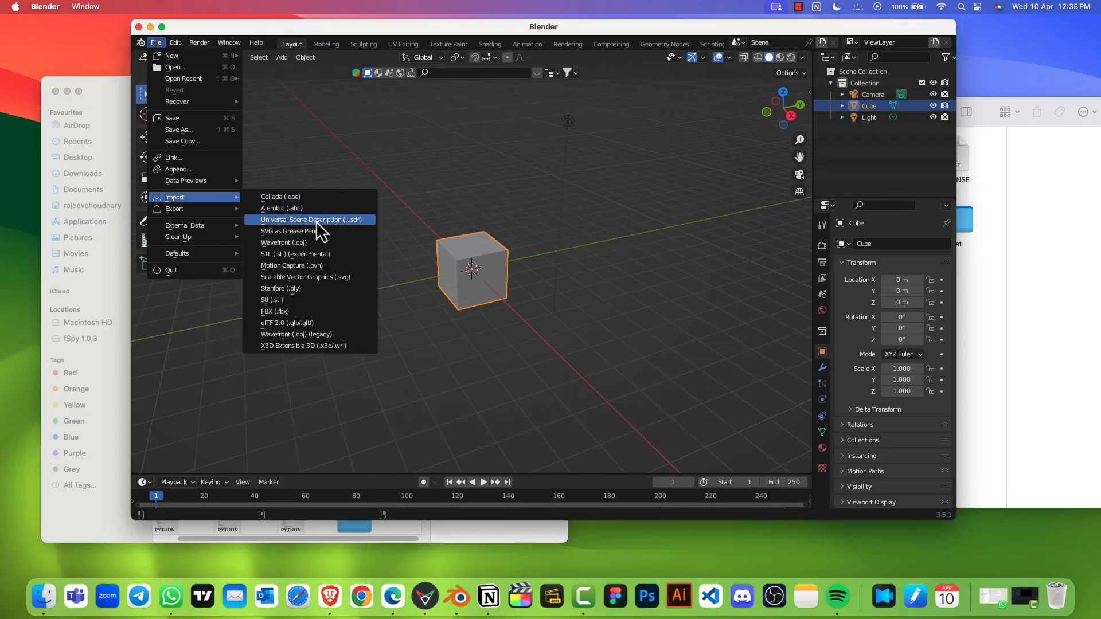
mouse_move(310, 242)
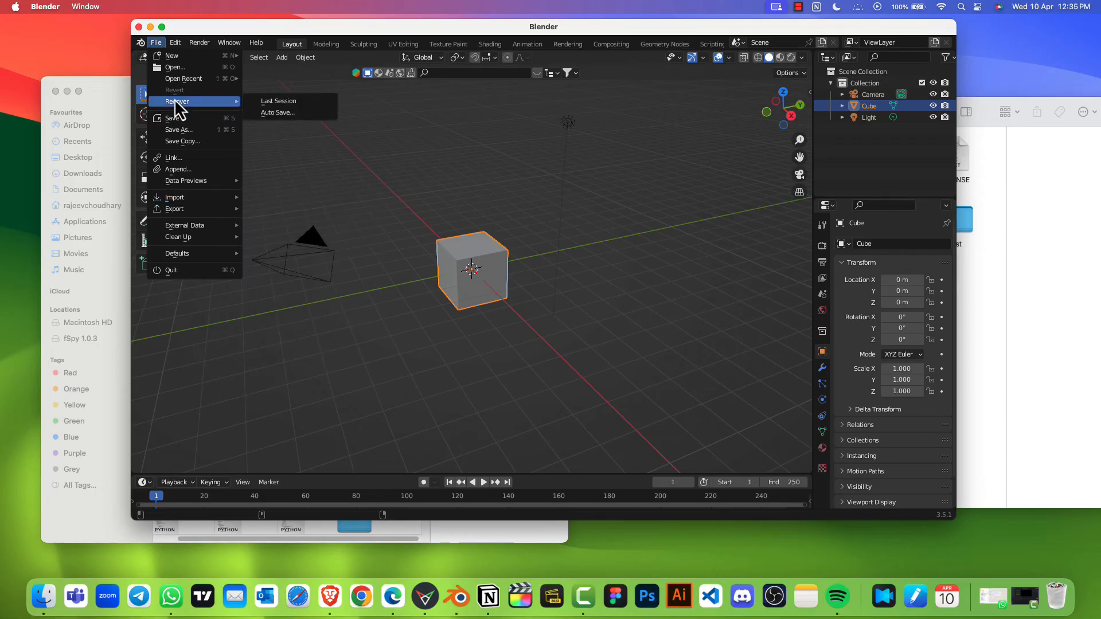
click(175, 43)
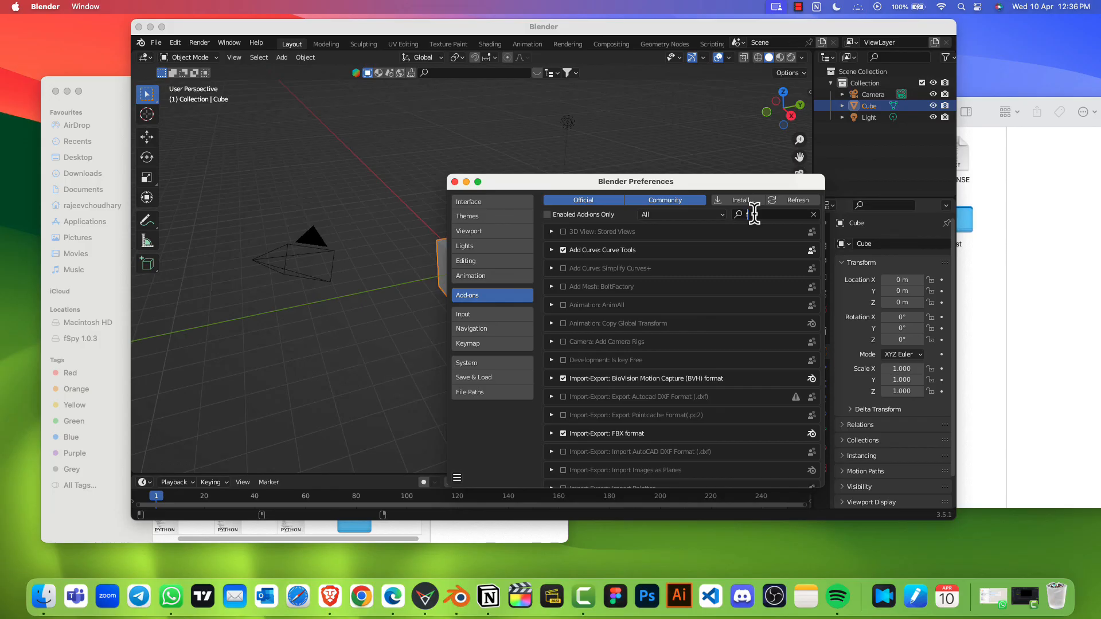
Search add-ons for 'fsp', enable Import fSpy project, and close Preferences.
text(fsp)
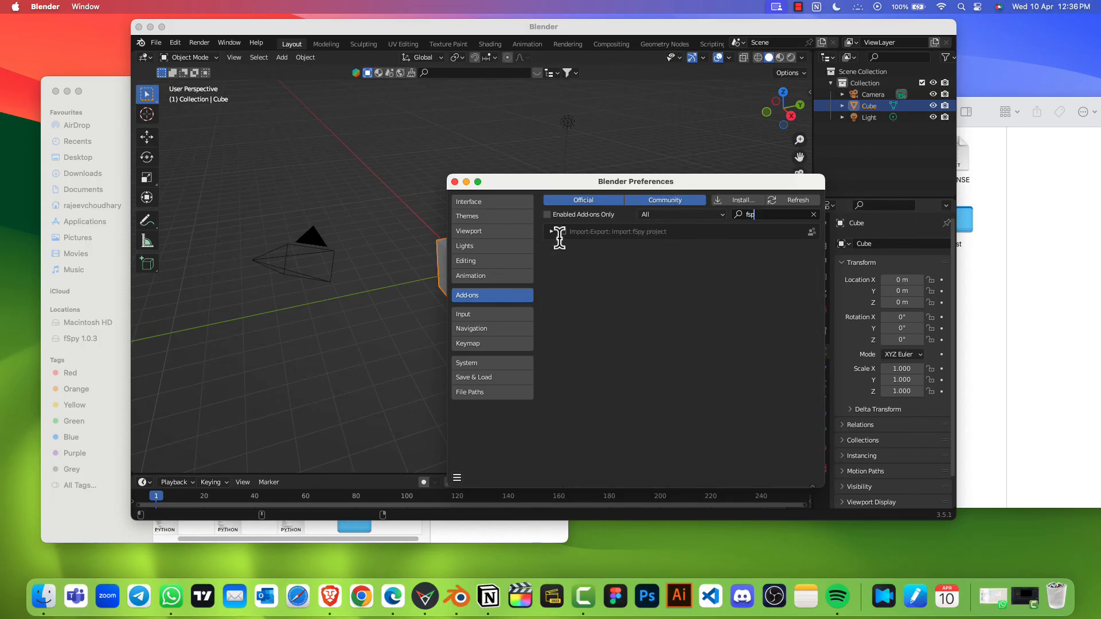
click(562, 231)
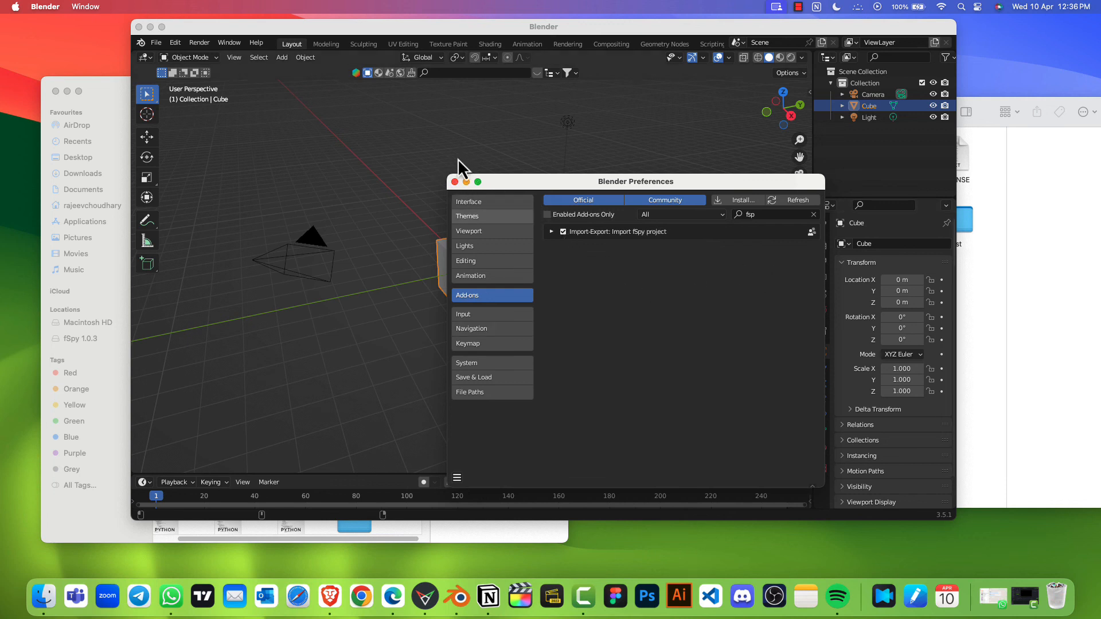
click(156, 43)
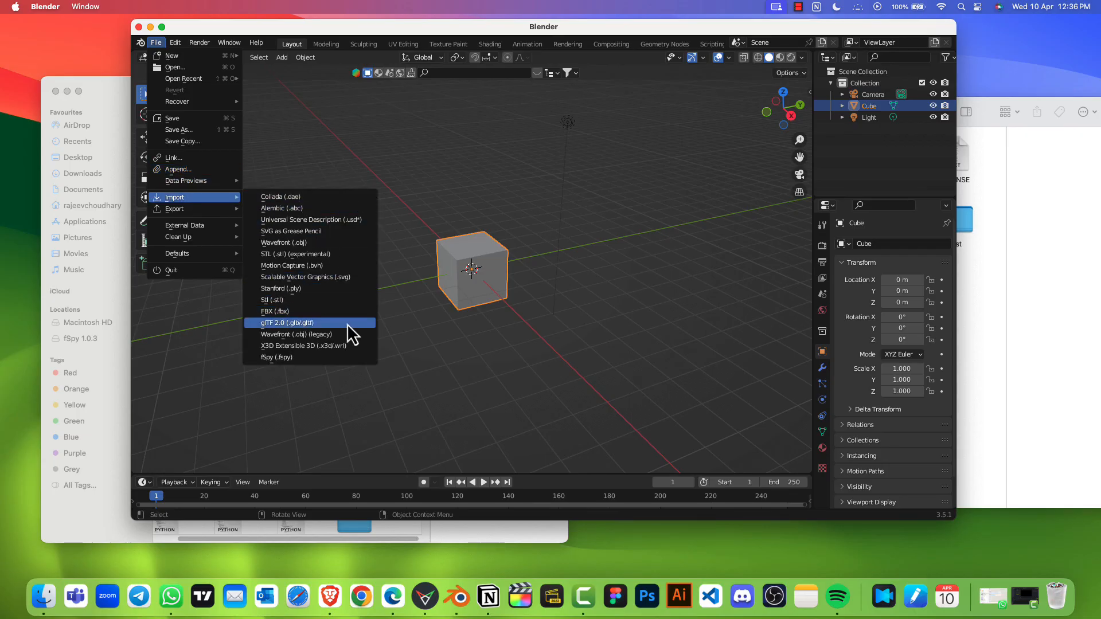
mouse_move(276, 357)
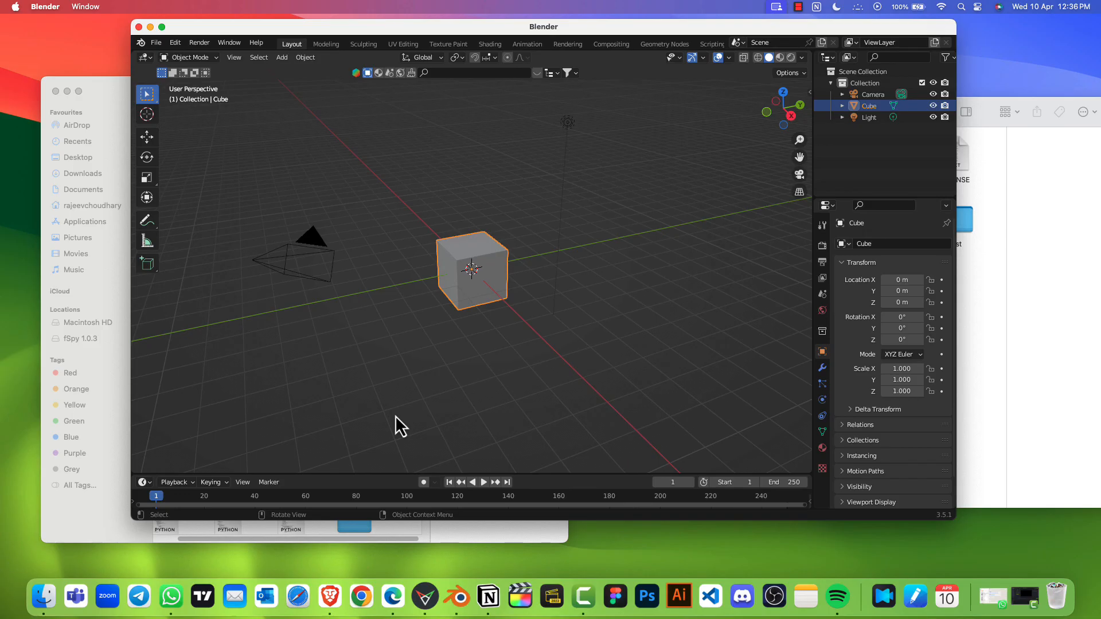
mouse_move(434, 421)
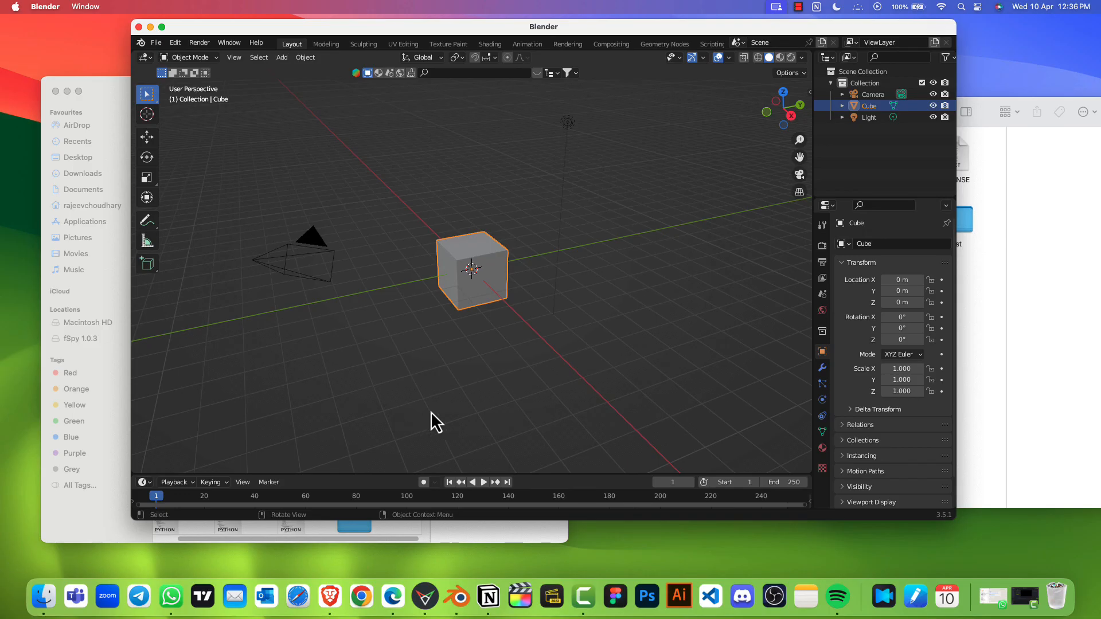